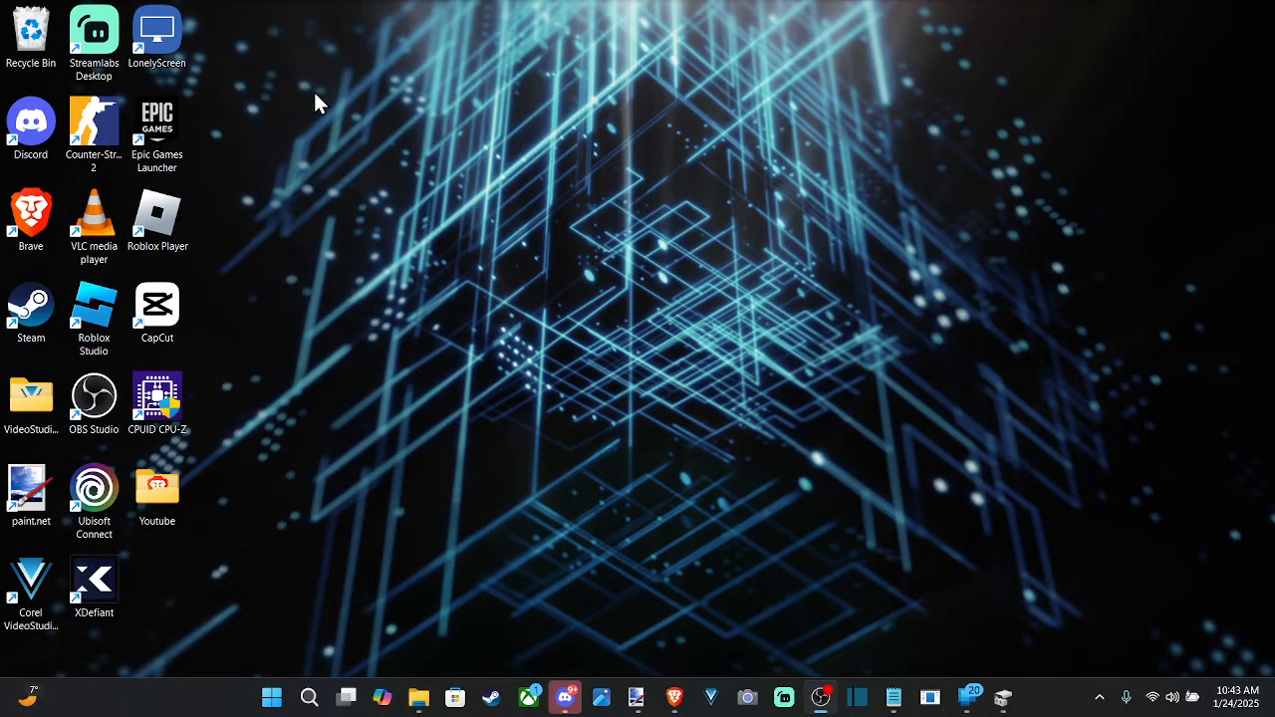
mouse_move(1007, 586)
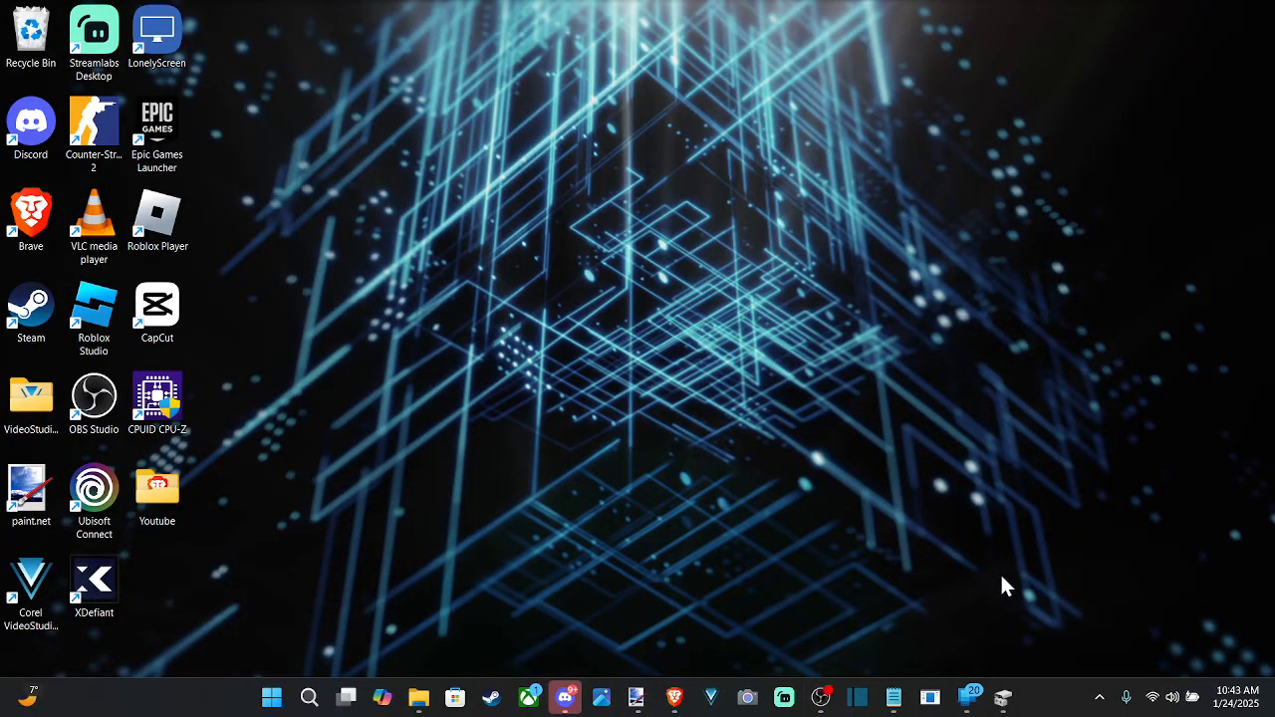
mouse_move(302, 100)
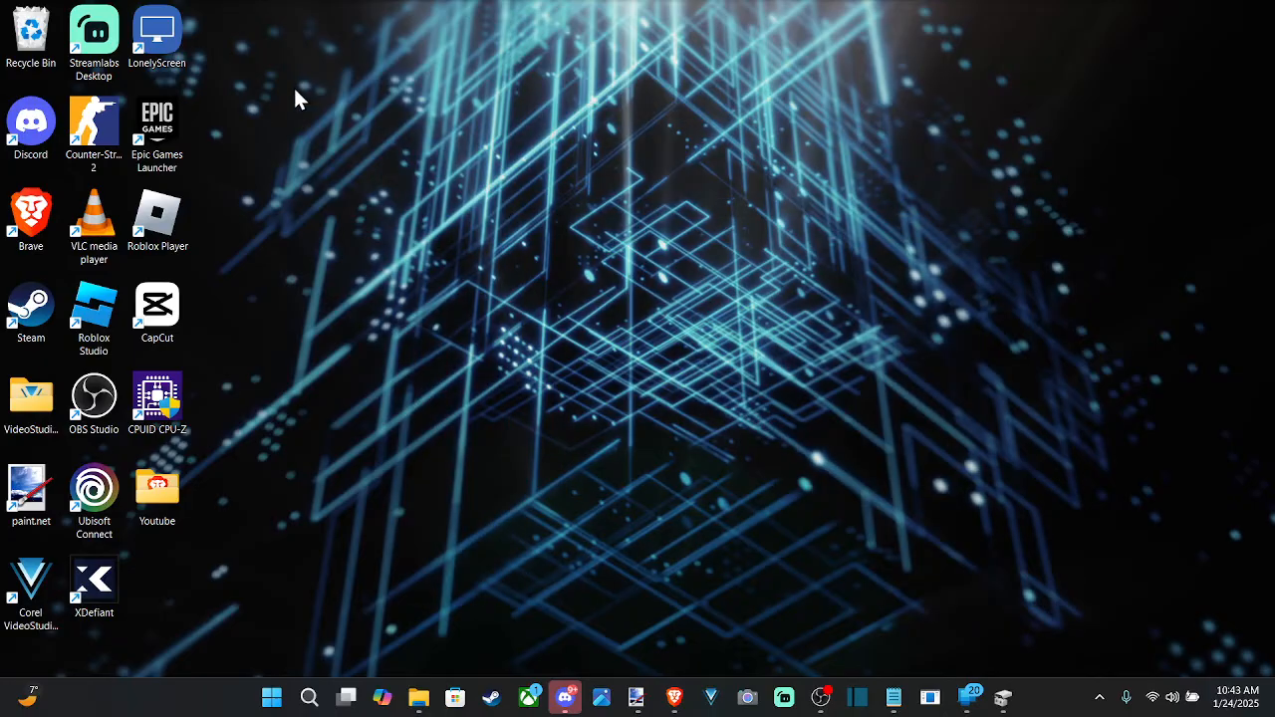
mouse_move(978, 522)
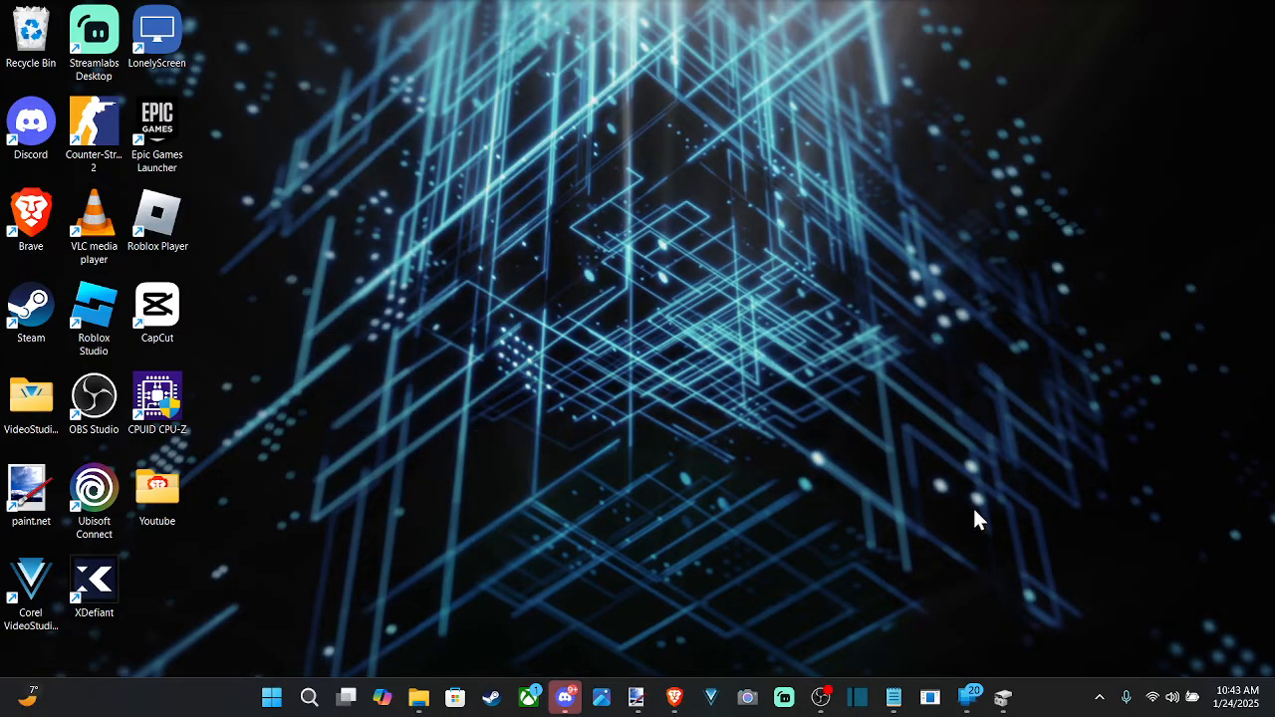
mouse_move(291, 112)
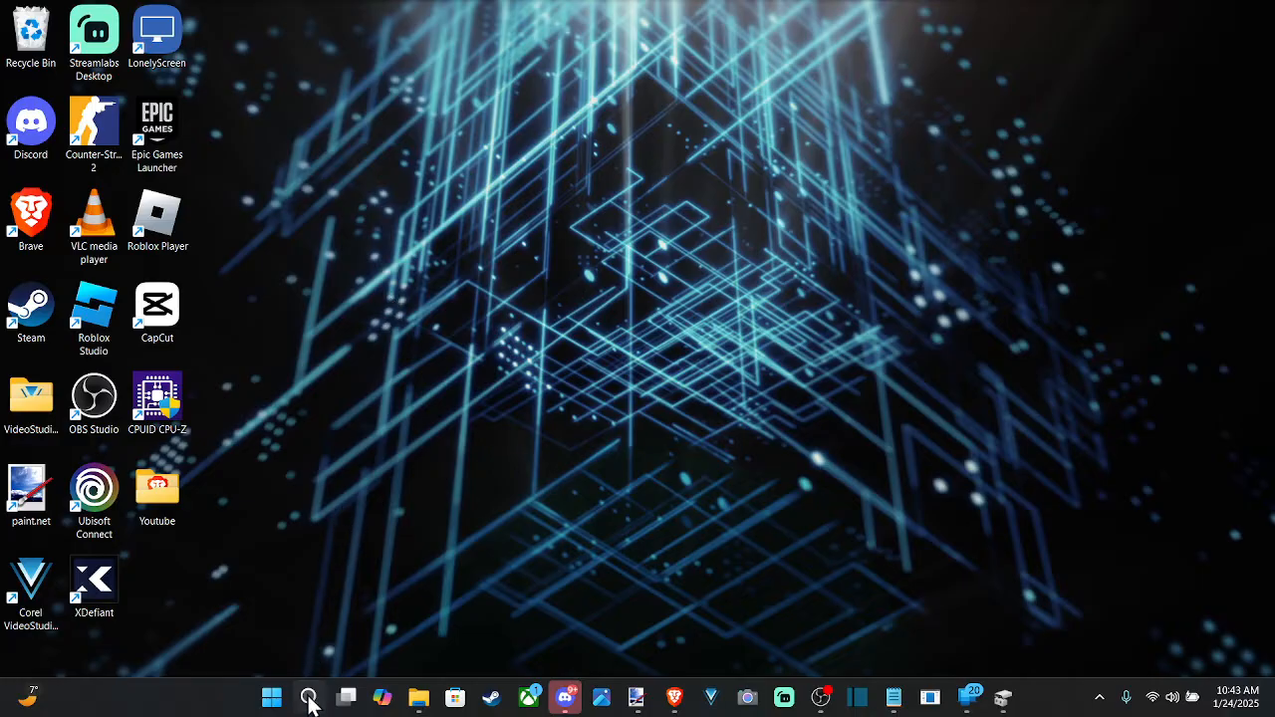
- Launch System Information via msinfo32 and review the Processor (i5-11400H) and BIOS (E16R6IMS.10E) rows
click(307, 698)
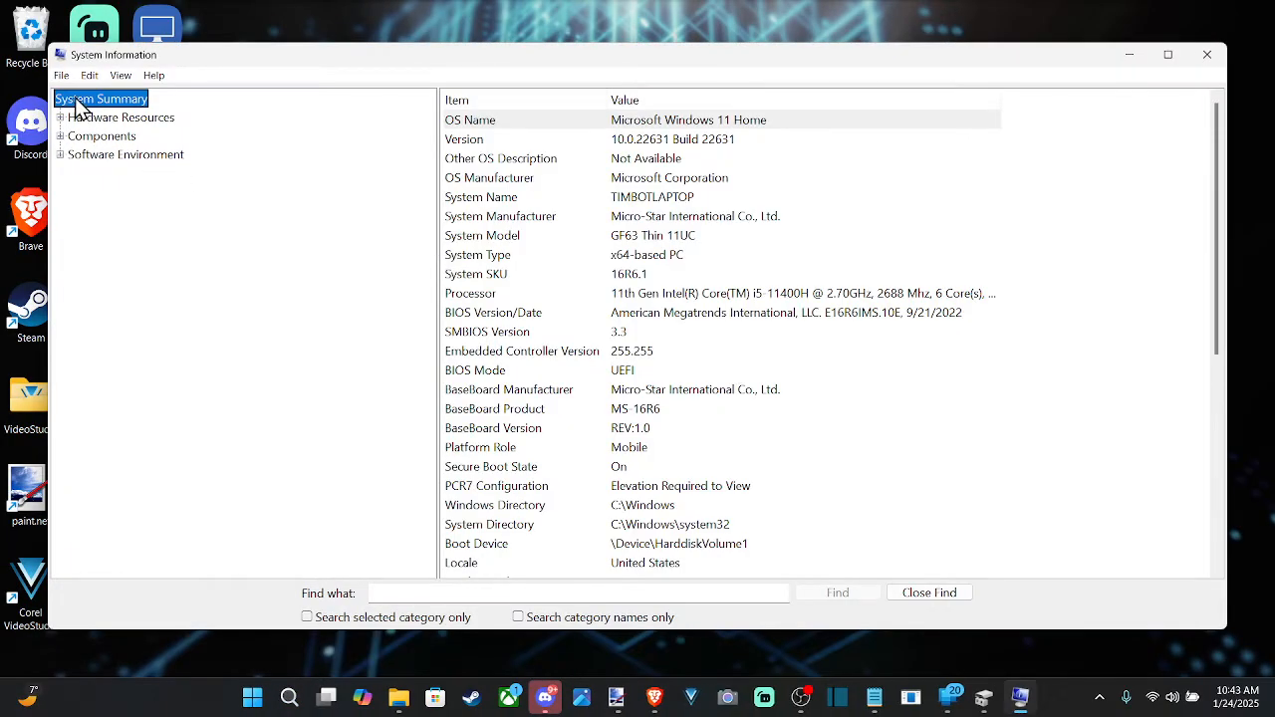
mouse_move(618, 164)
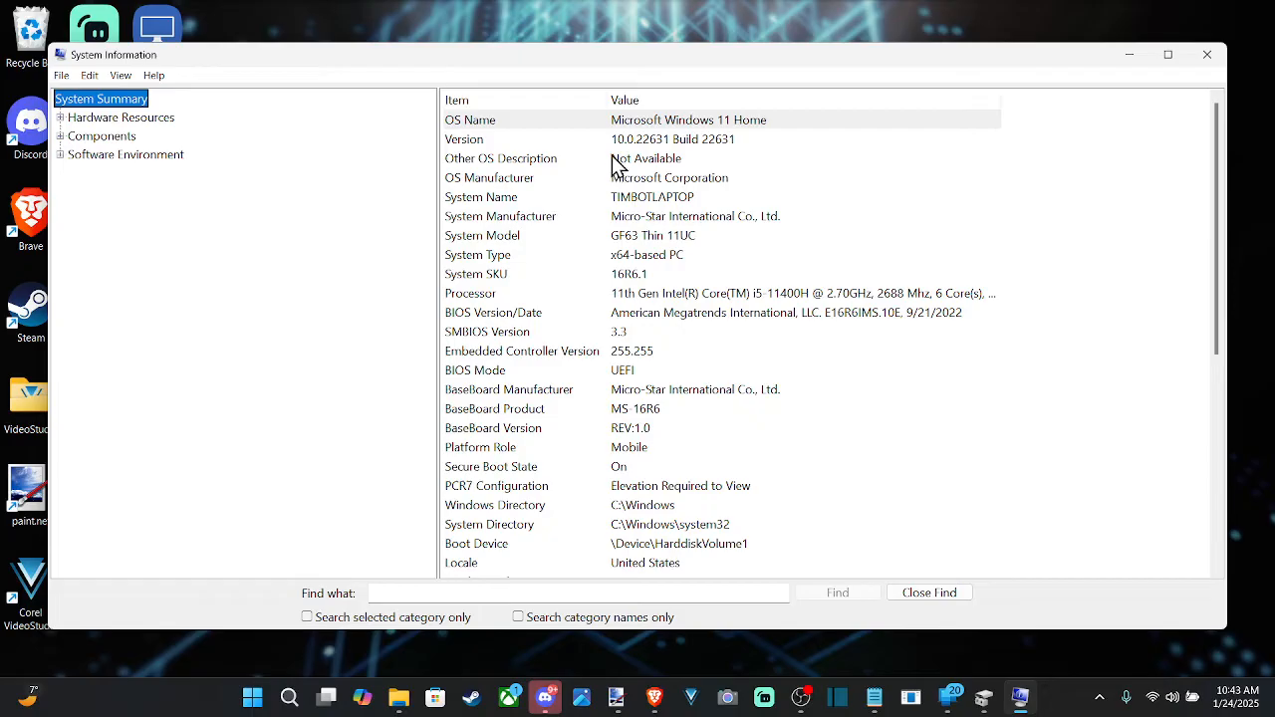
click(474, 311)
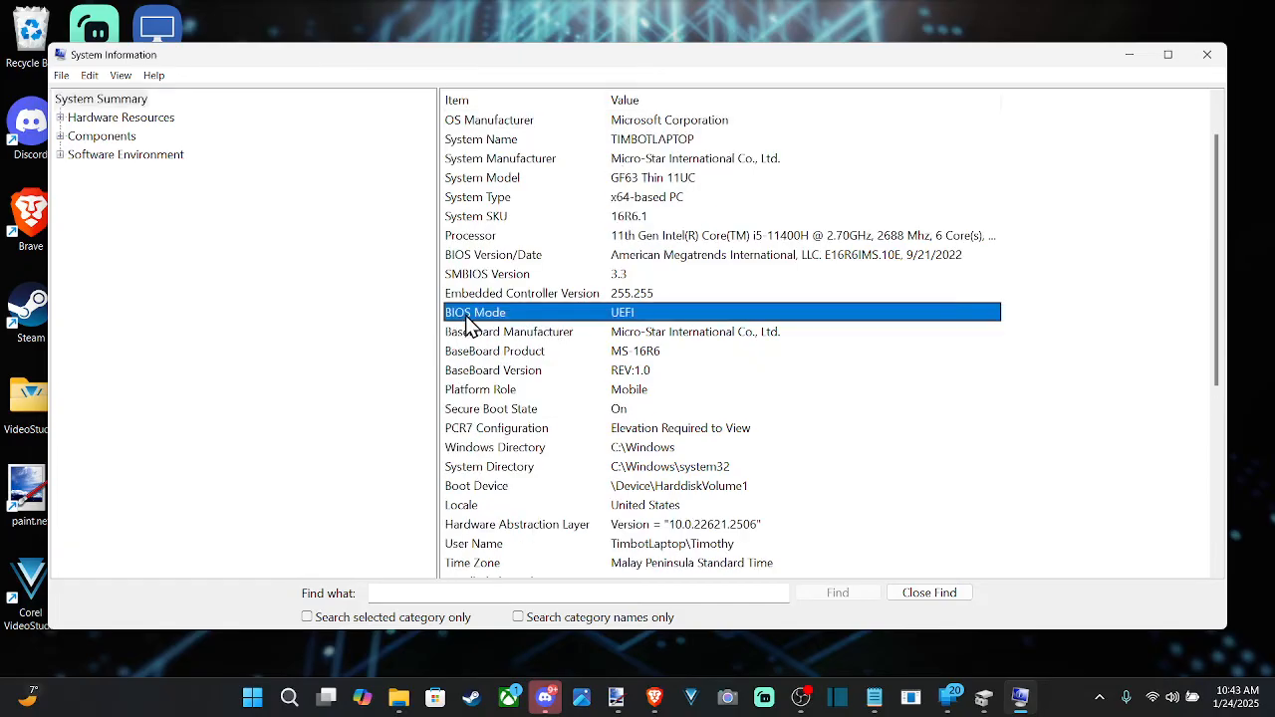
mouse_move(554, 309)
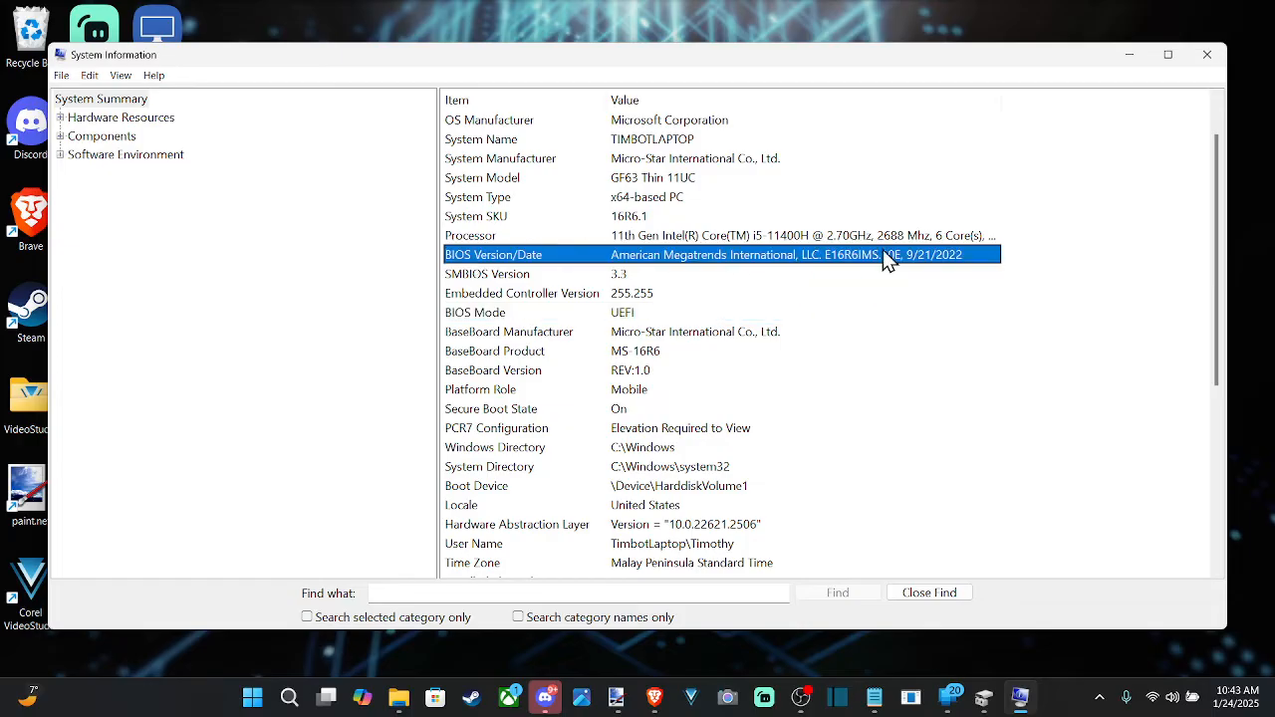
mouse_move(952, 267)
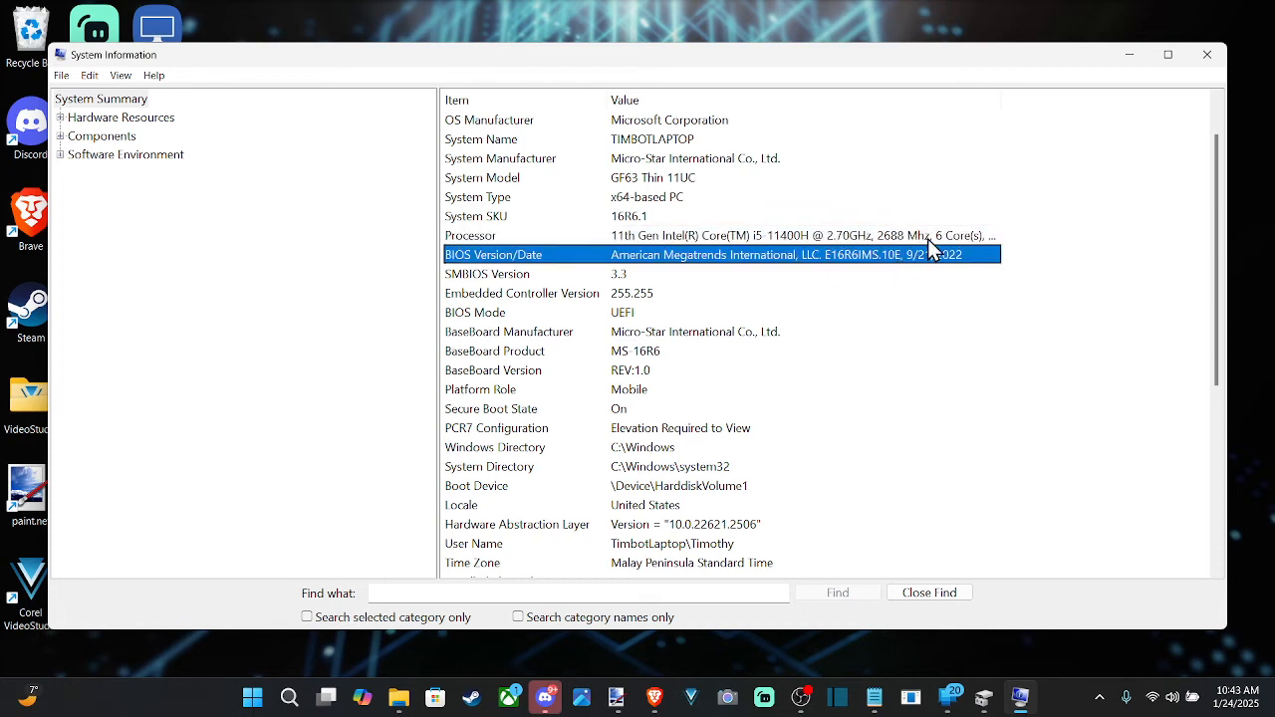
mouse_move(906, 283)
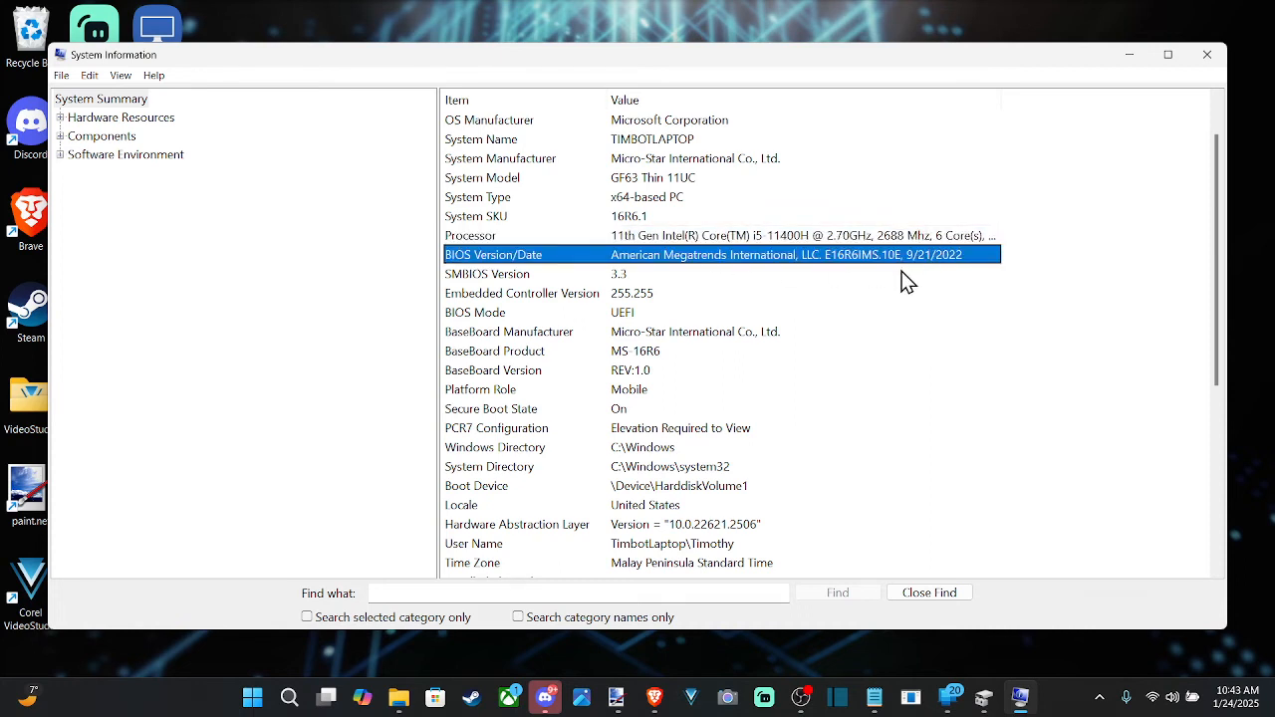
click(498, 235)
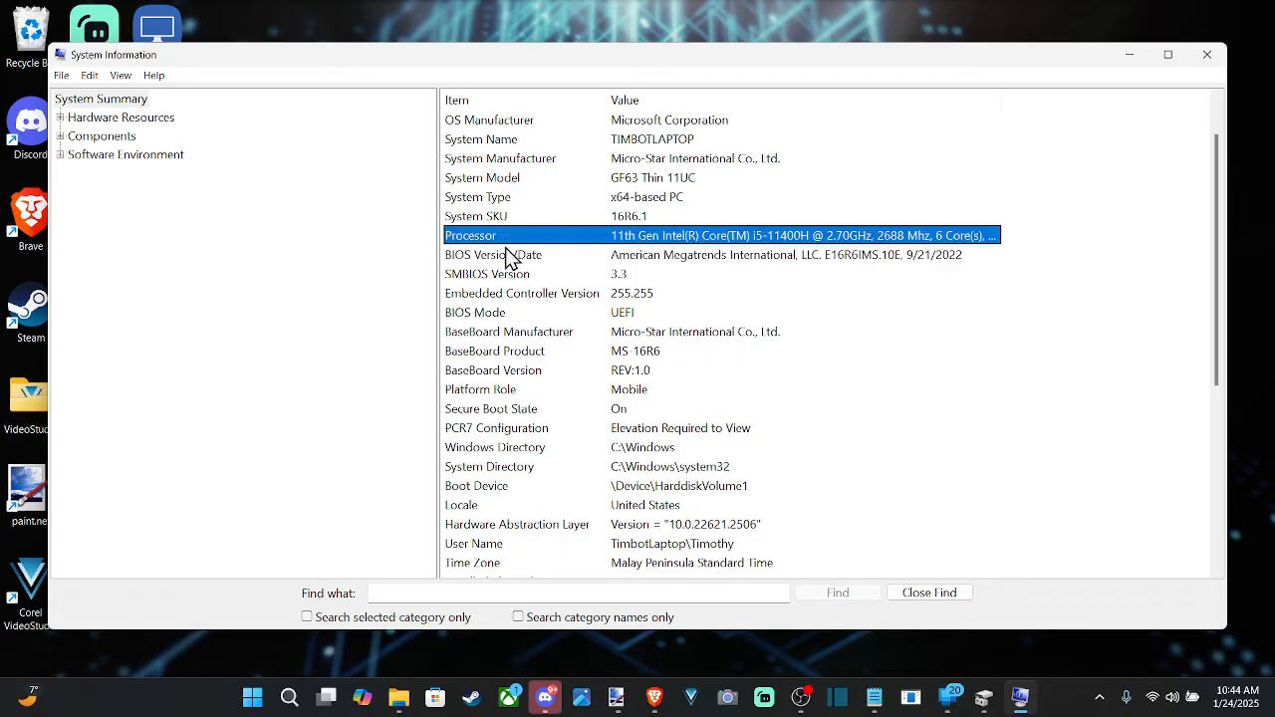
click(494, 255)
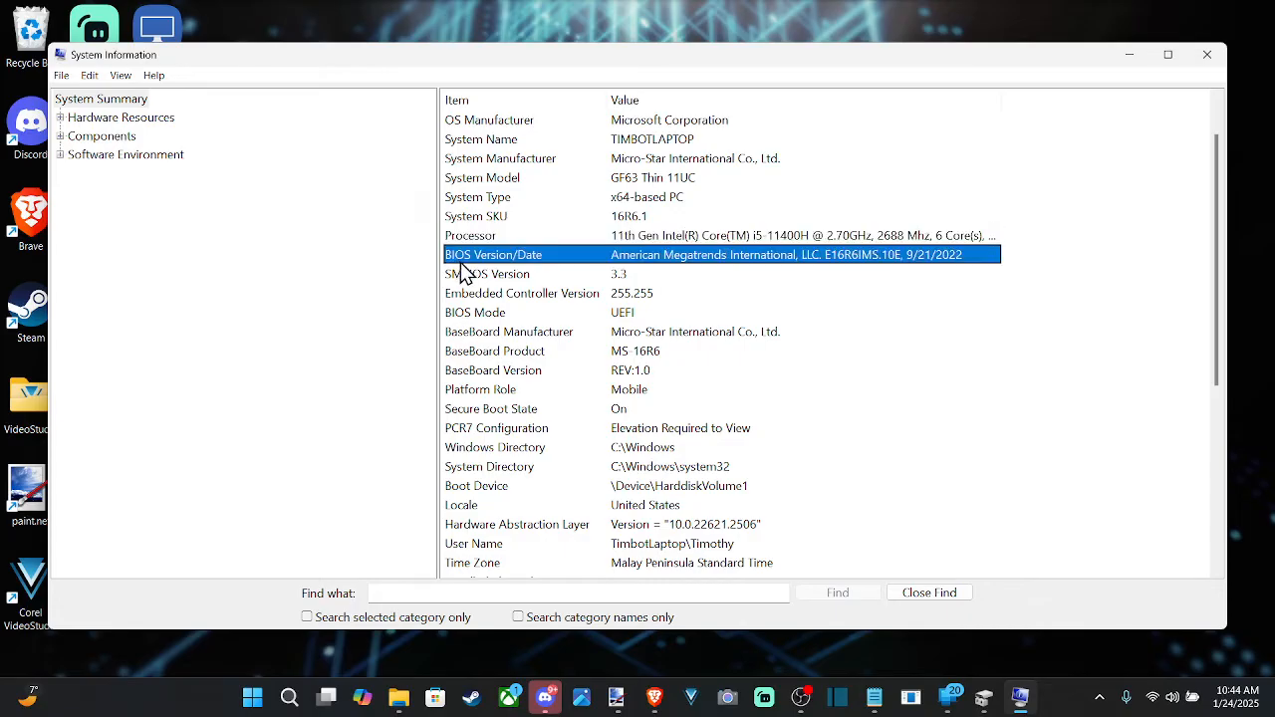
mouse_move(925, 275)
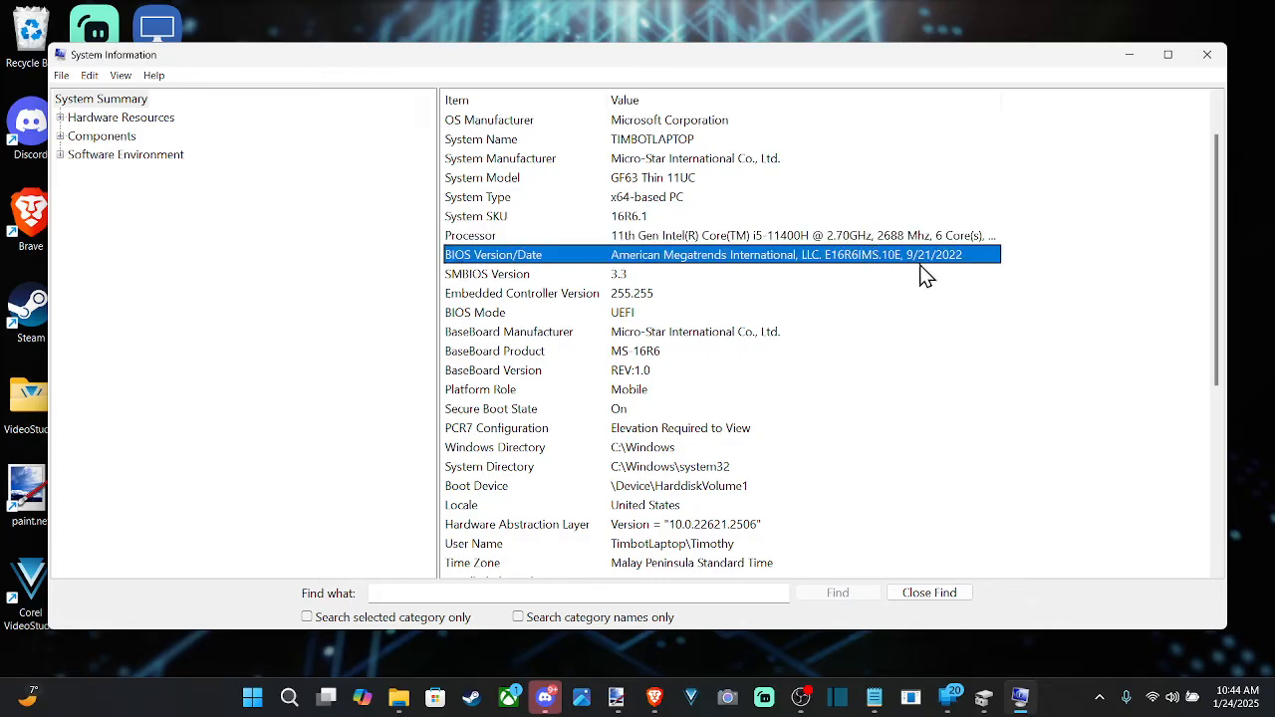
mouse_move(746, 247)
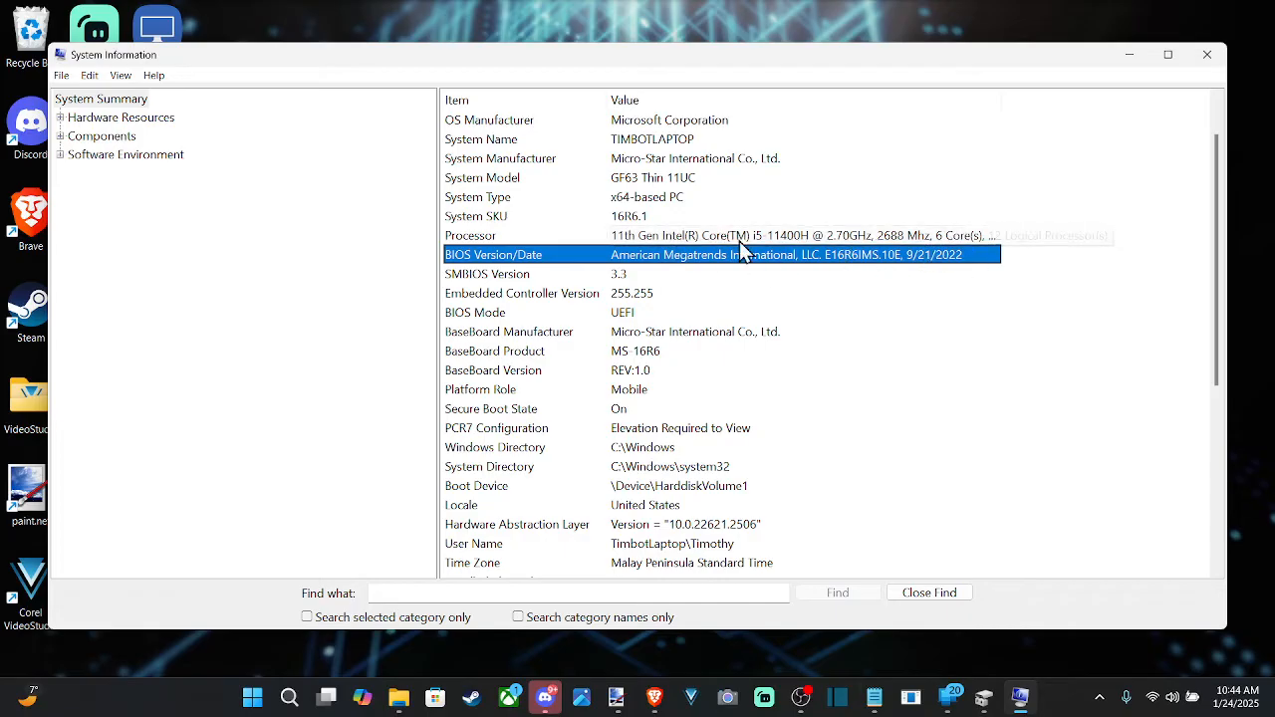
click(697, 236)
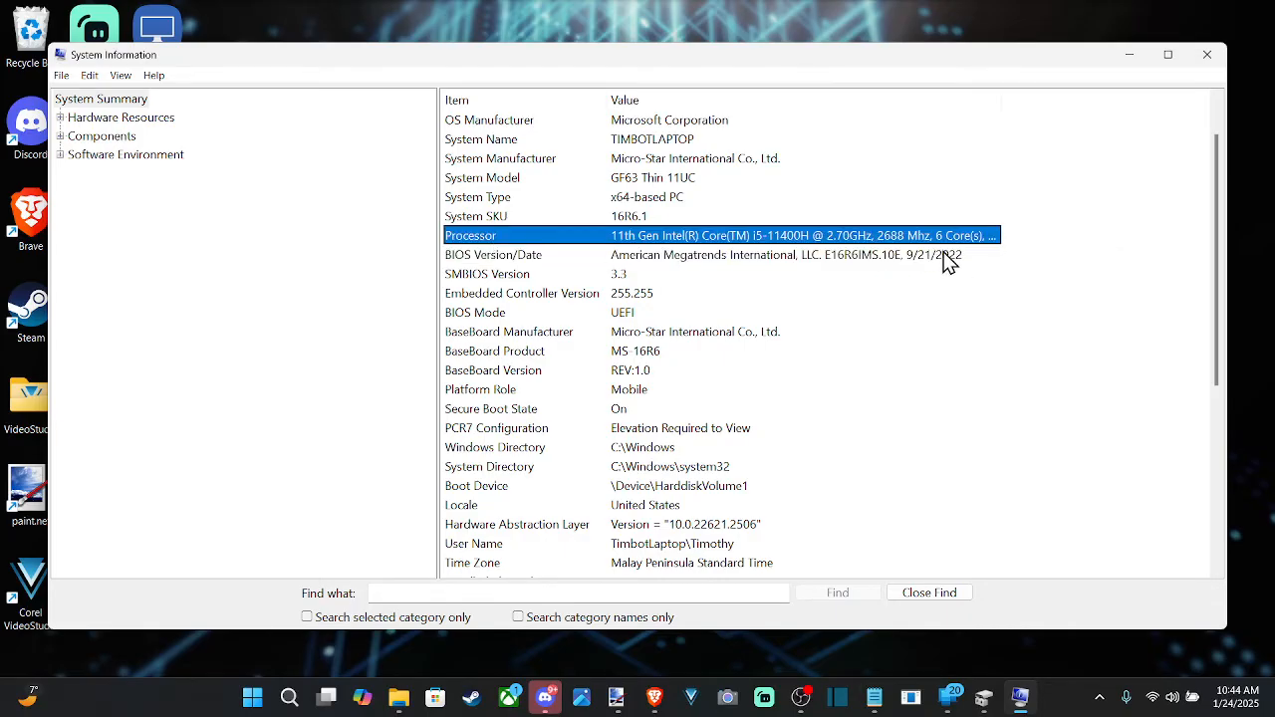
mouse_move(637, 243)
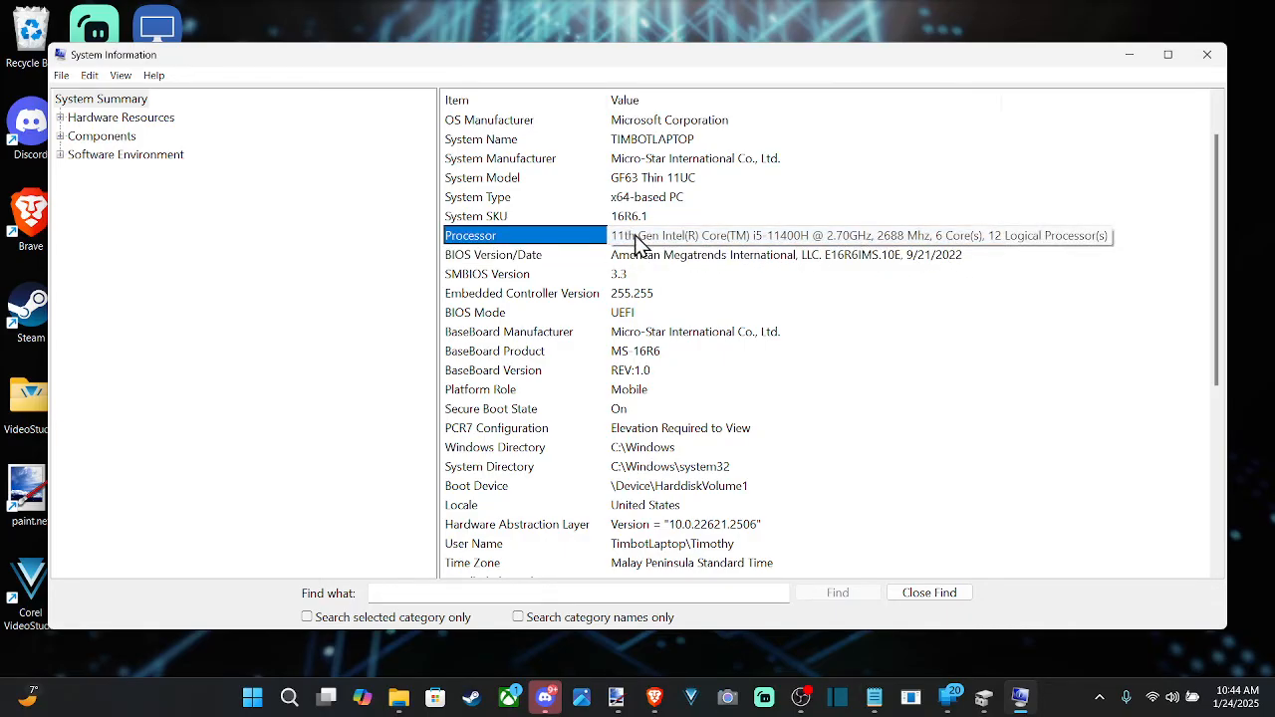
click(510, 331)
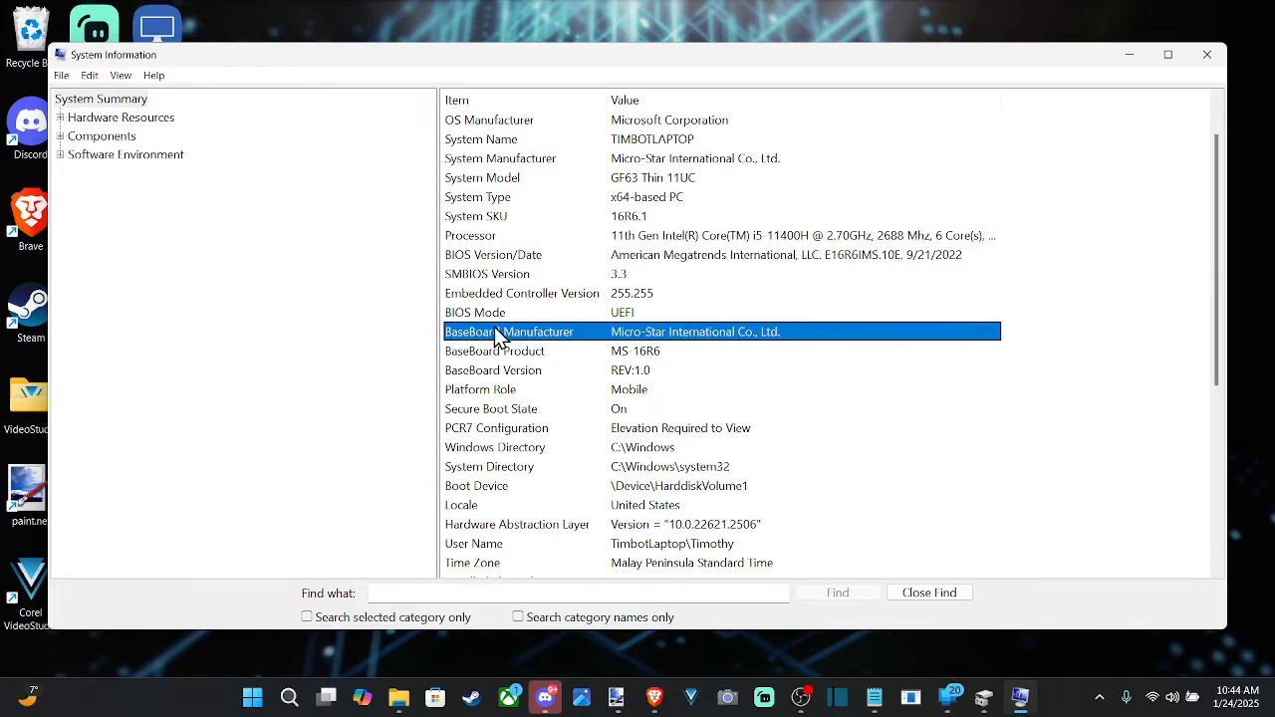
mouse_move(662, 337)
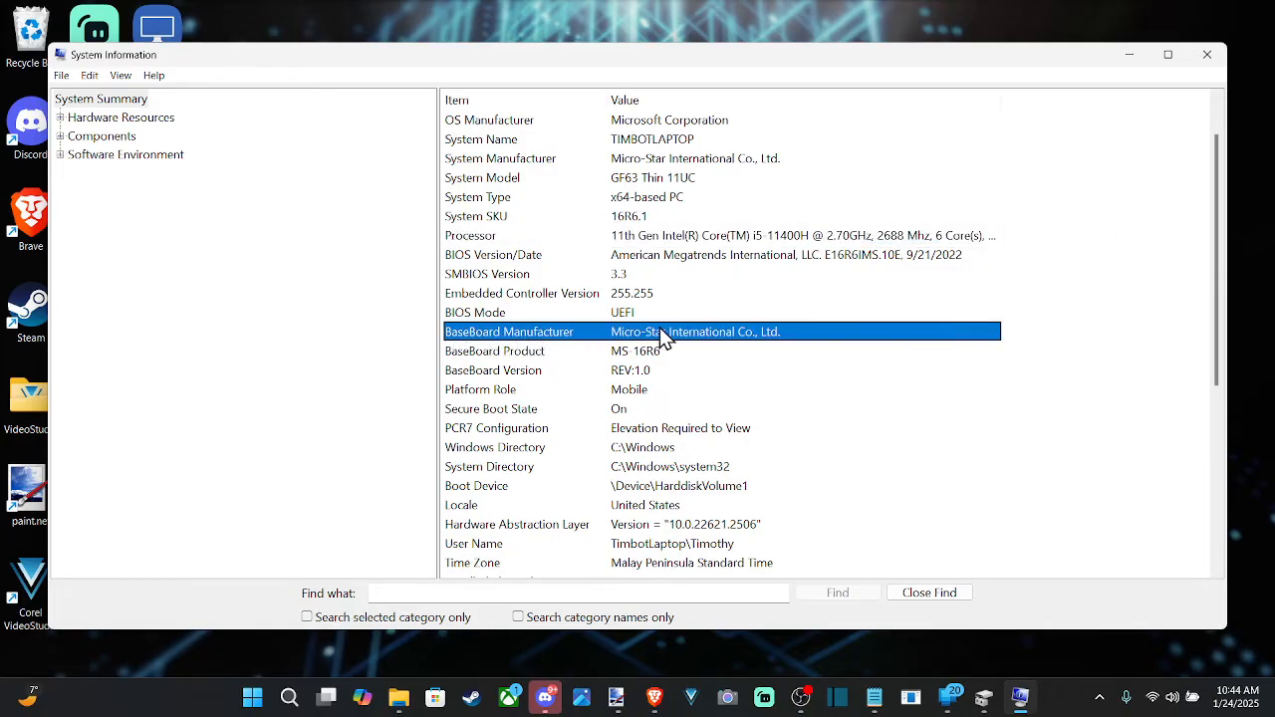
click(495, 350)
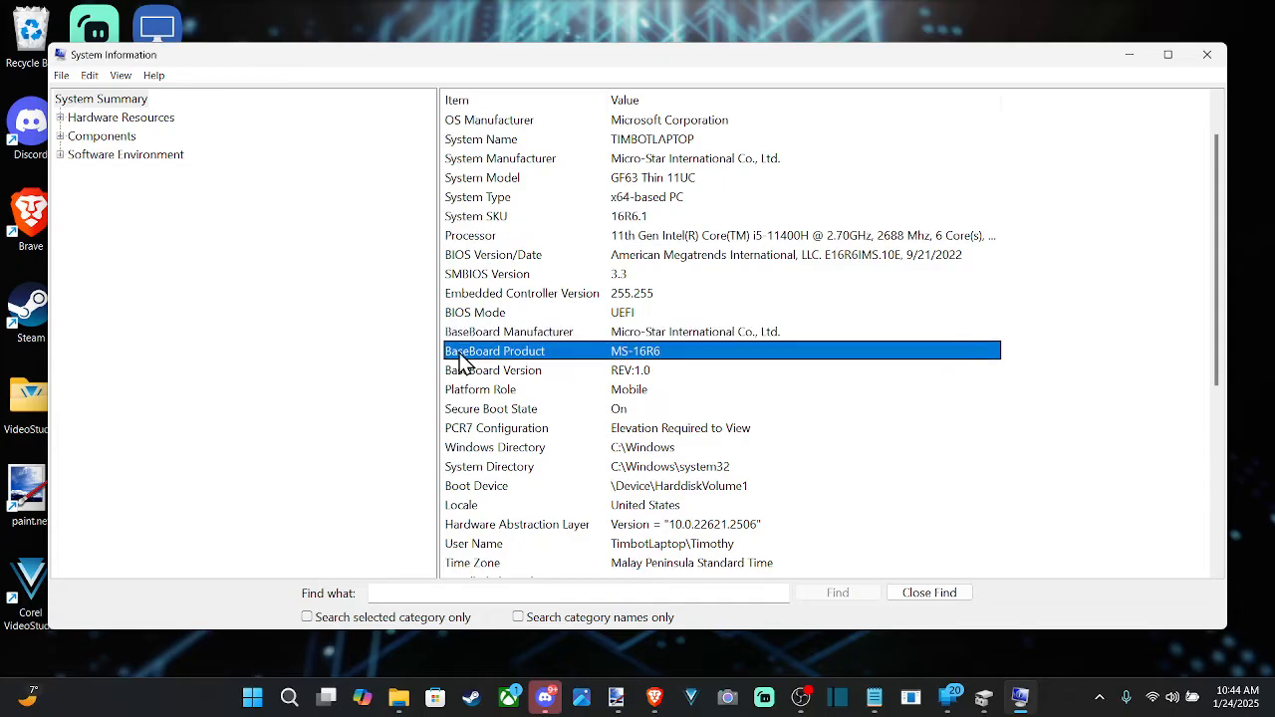
mouse_move(458, 371)
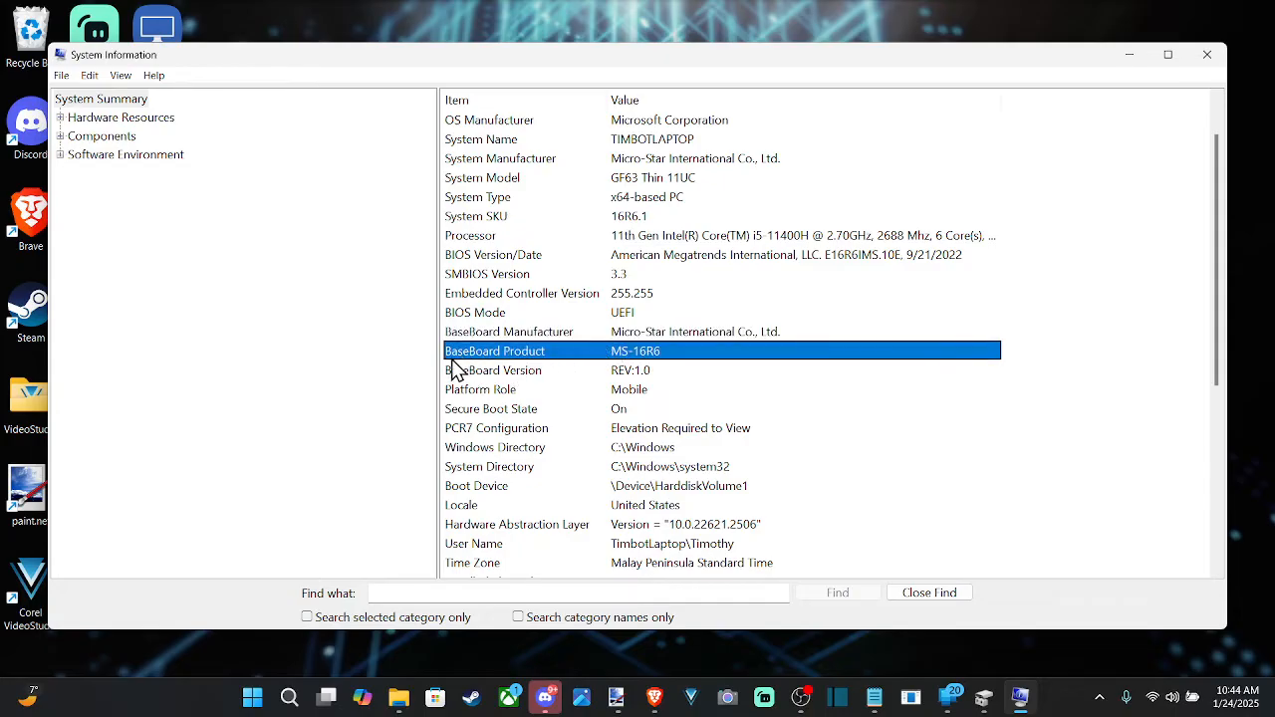
mouse_move(516, 374)
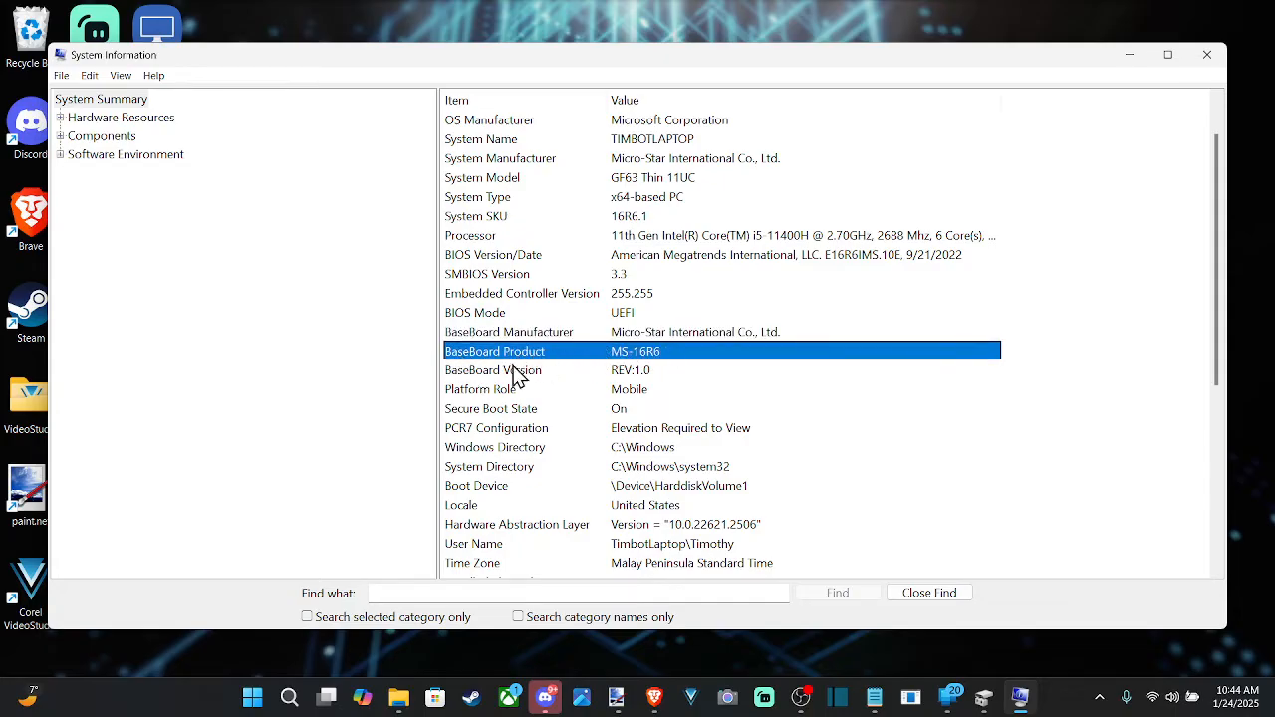
mouse_move(495, 343)
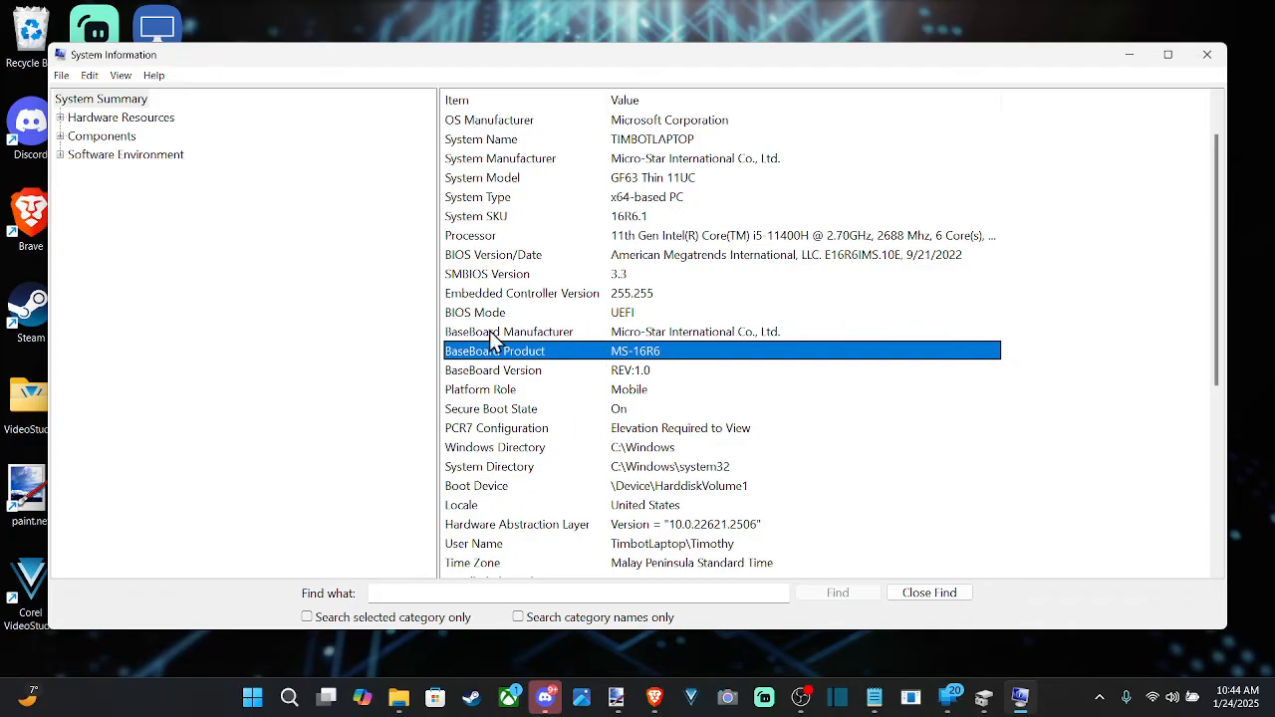
mouse_move(466, 355)
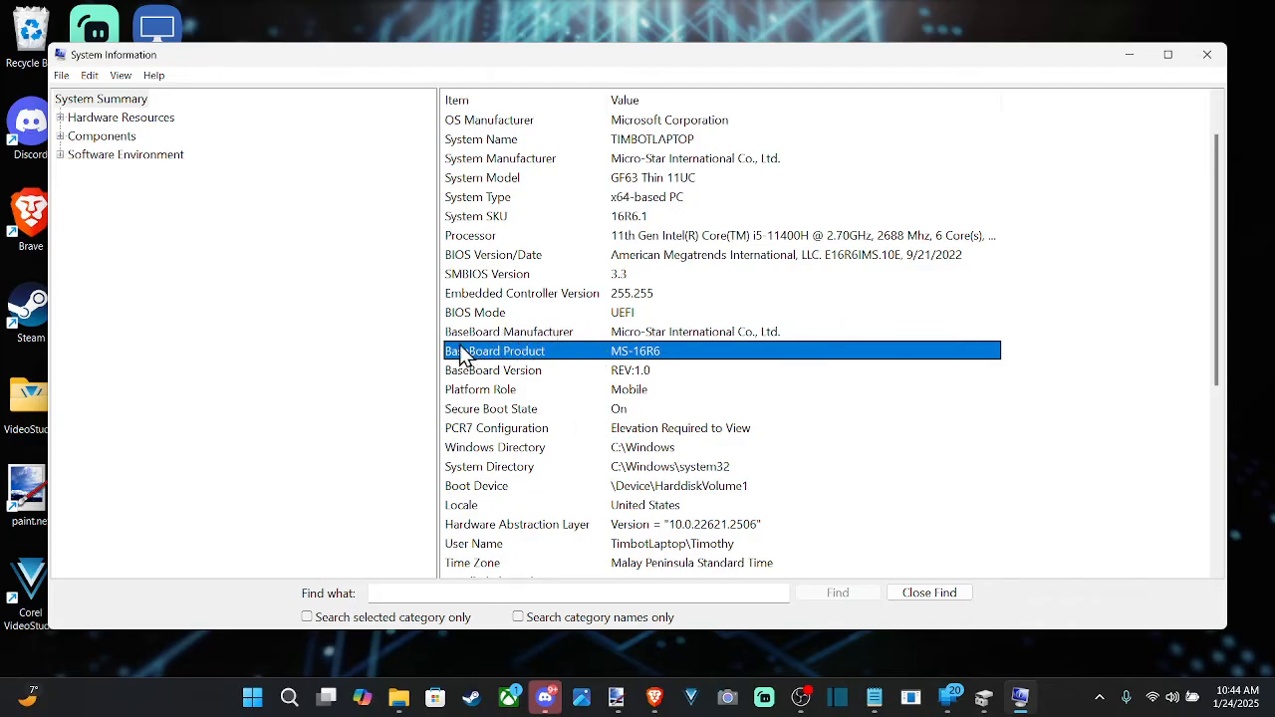
mouse_move(582, 327)
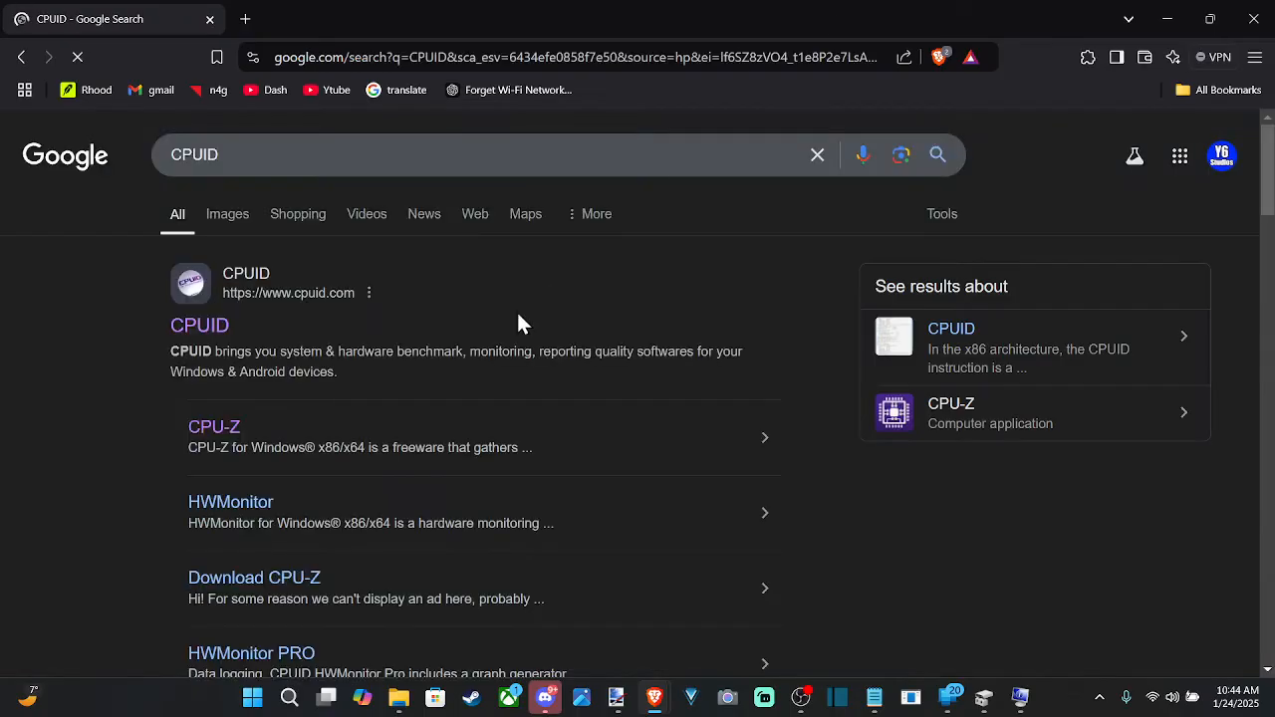
- Visit cpuid.com from the search results and scroll to the CPU-Z download
click(199, 325)
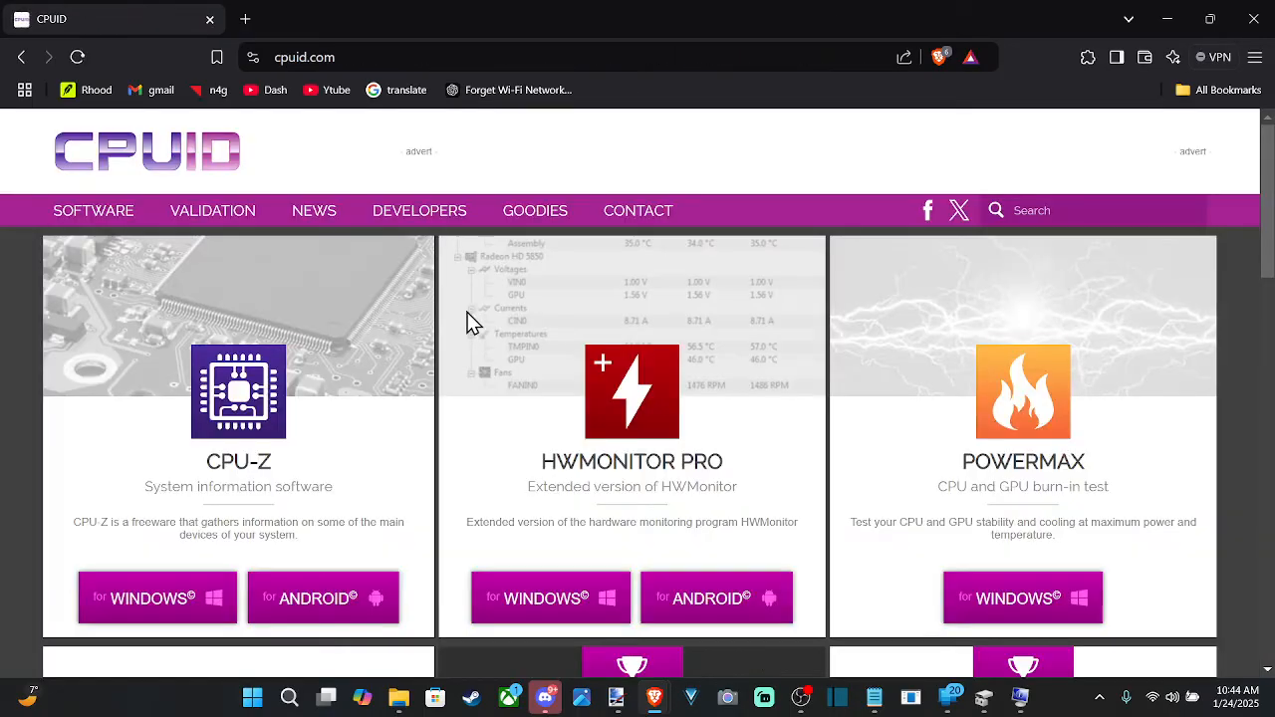
scroll(down, 3)
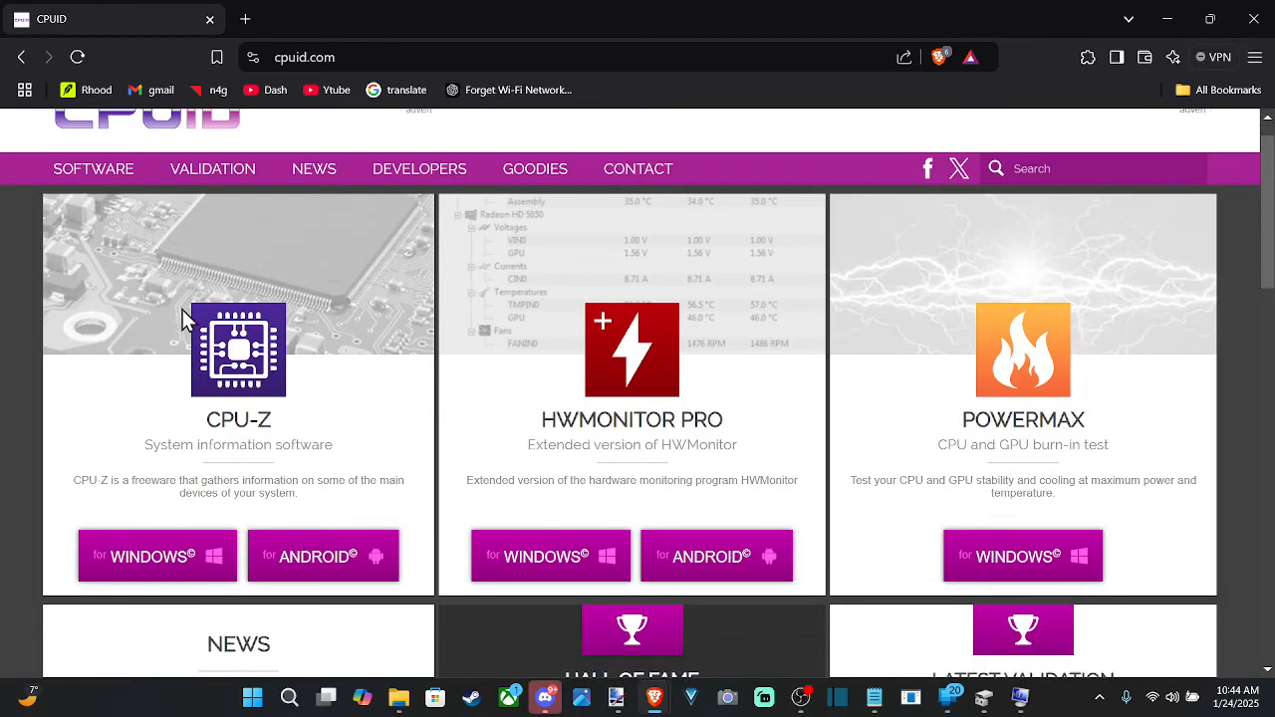
scroll(down, 3)
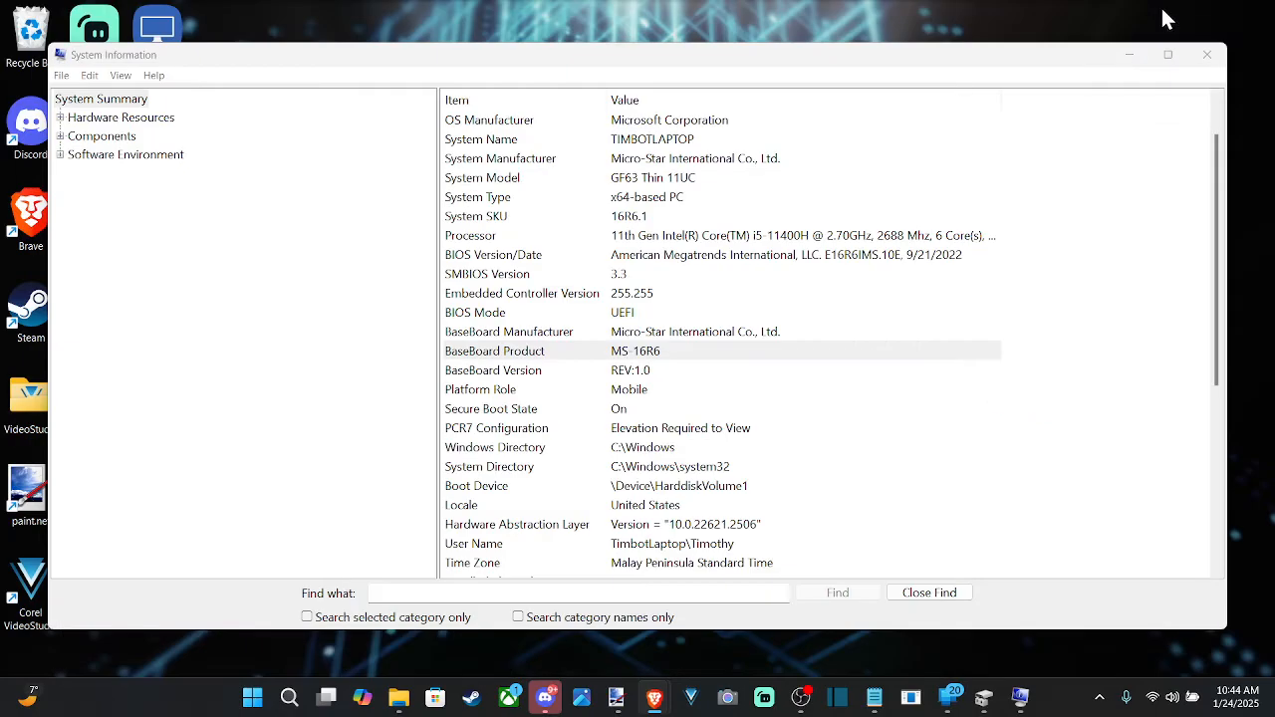
- Close System Information and launch CPU-Z from its desktop shortcut
click(1208, 56)
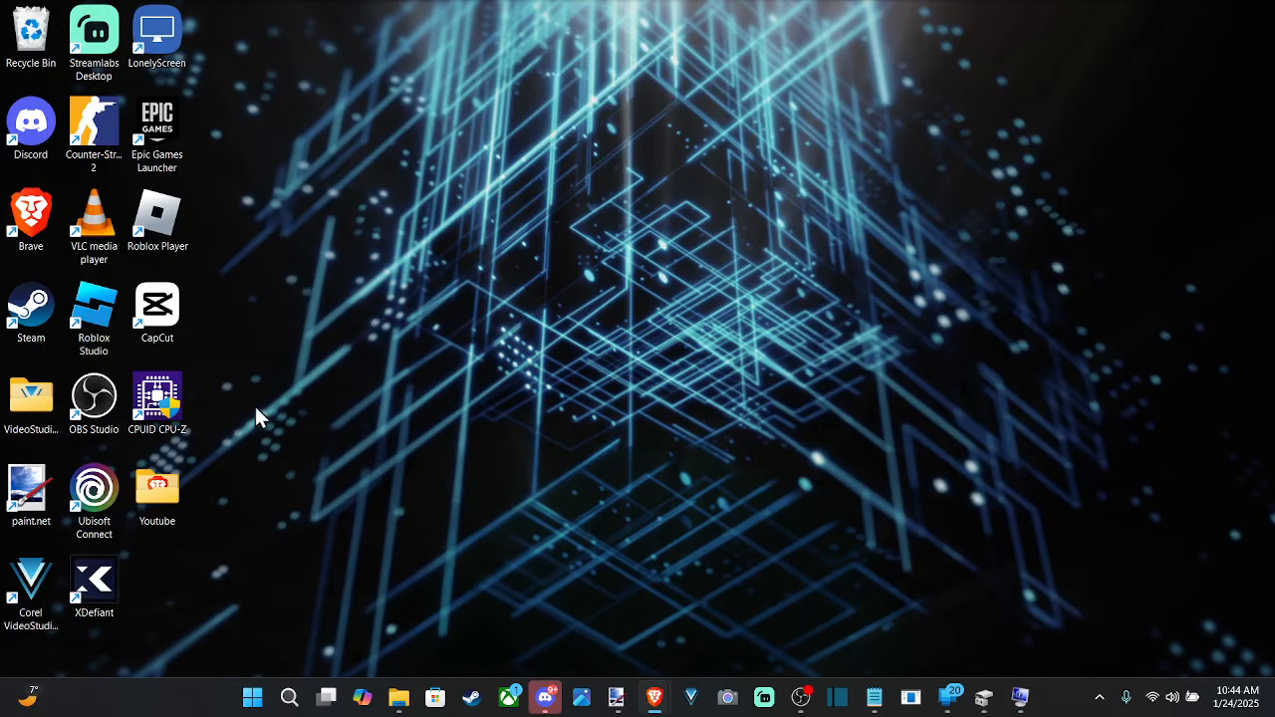
mouse_move(597, 454)
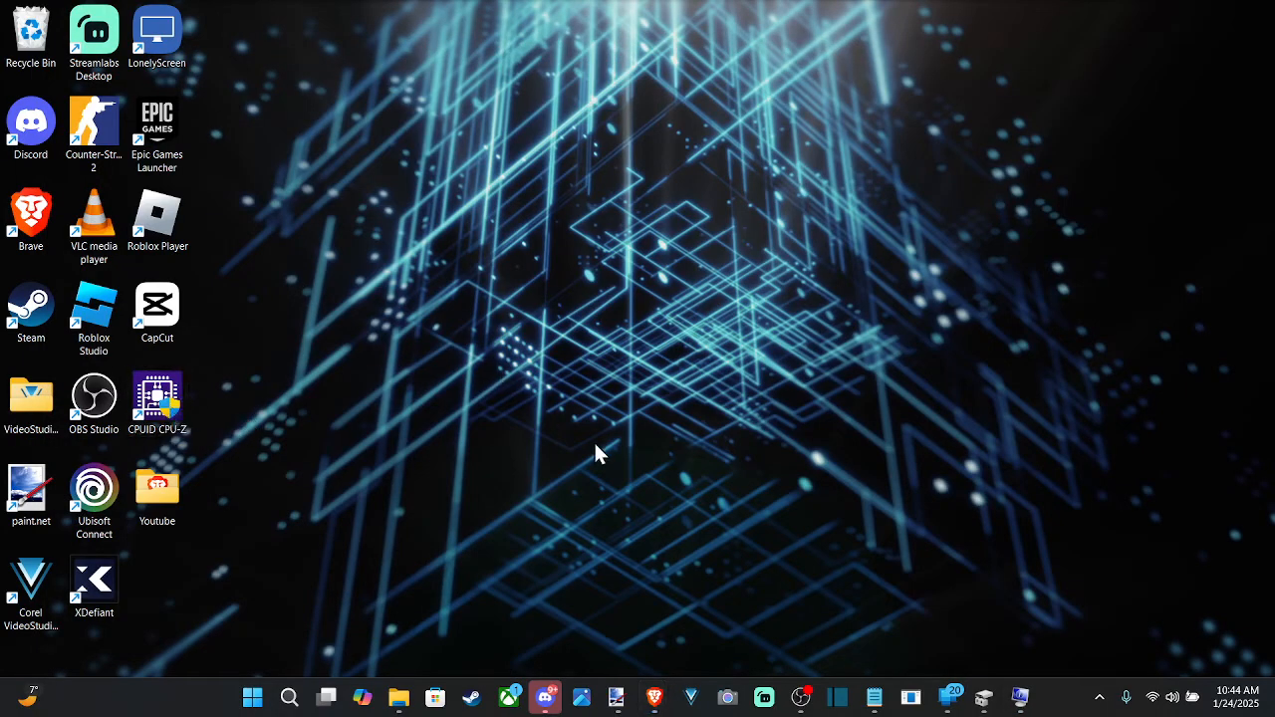
double_click(155, 394)
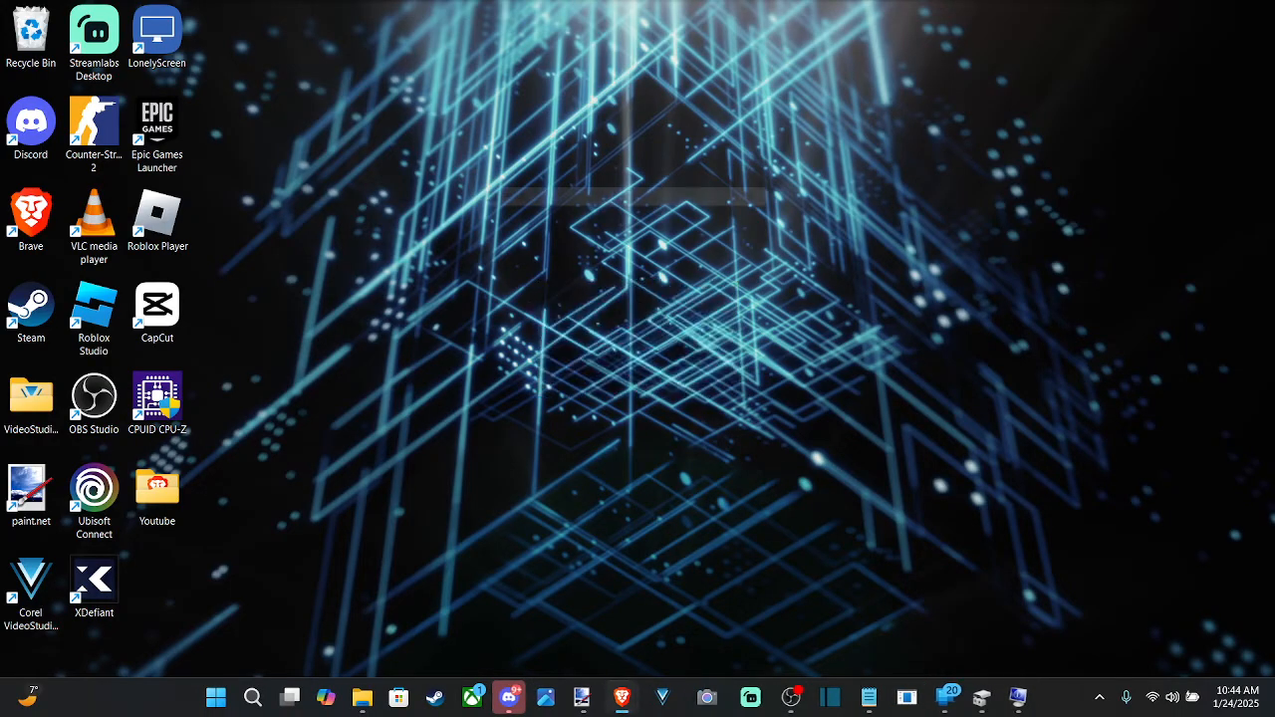
double_click(155, 398)
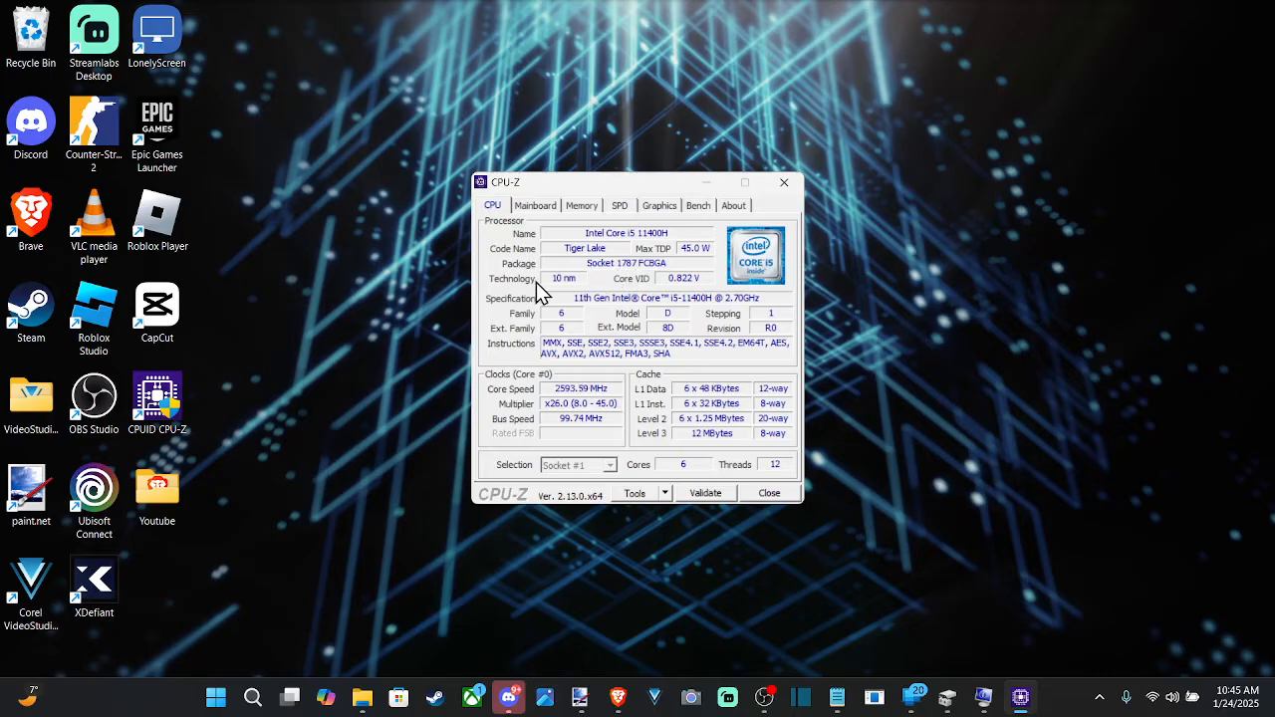
mouse_move(673, 303)
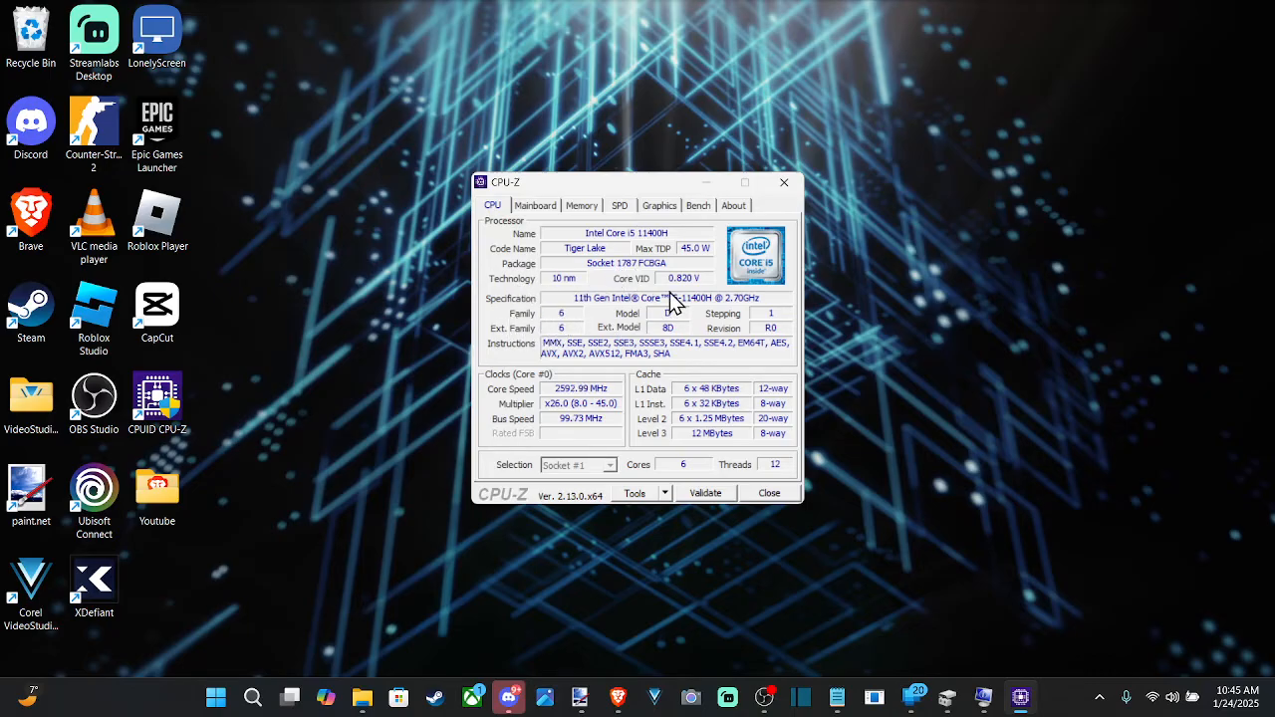
- Show the Mainboard details: Micro-Star International MS-16R6, HM570 chipset, BIOS E16R6IMS.10E
click(535, 206)
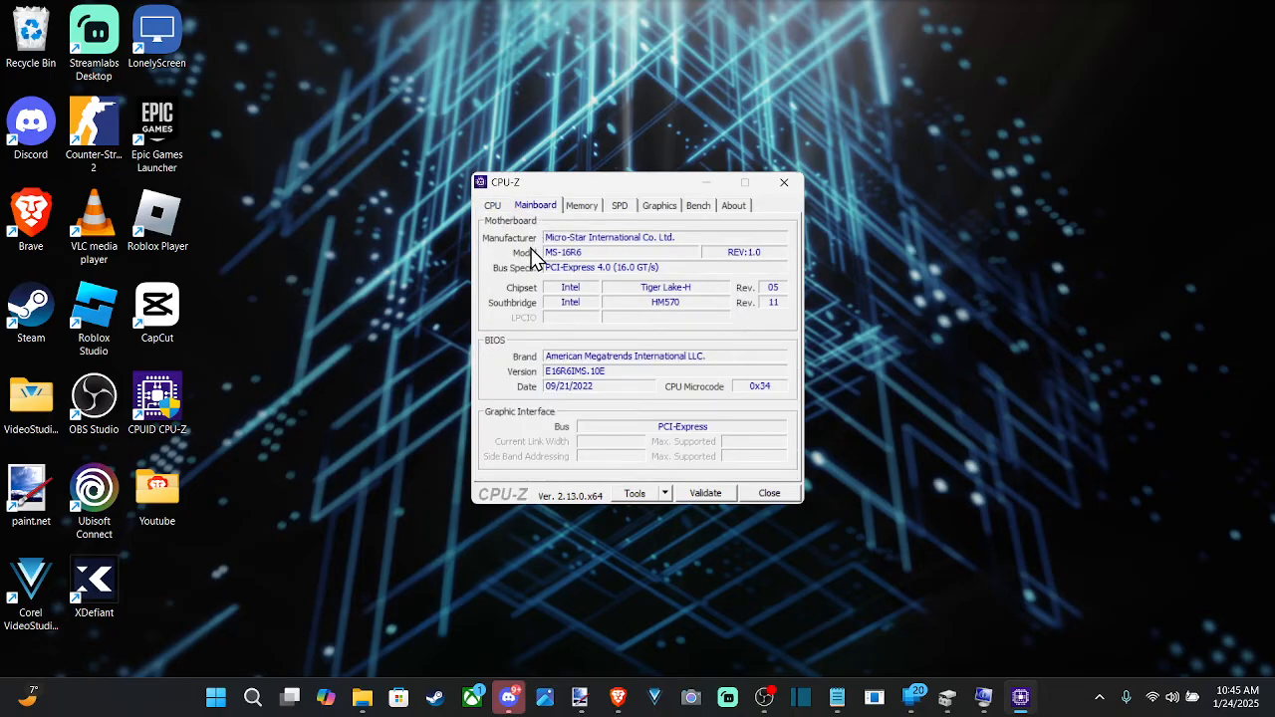
mouse_move(570, 263)
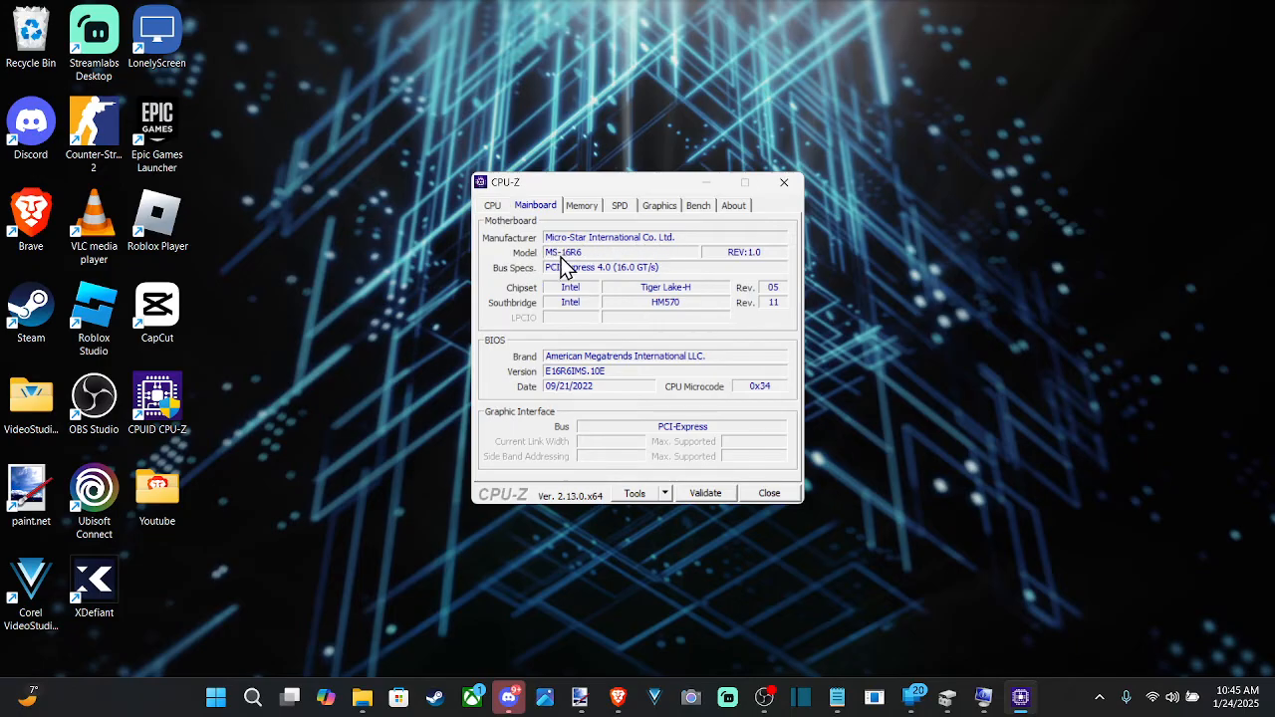
mouse_move(546, 283)
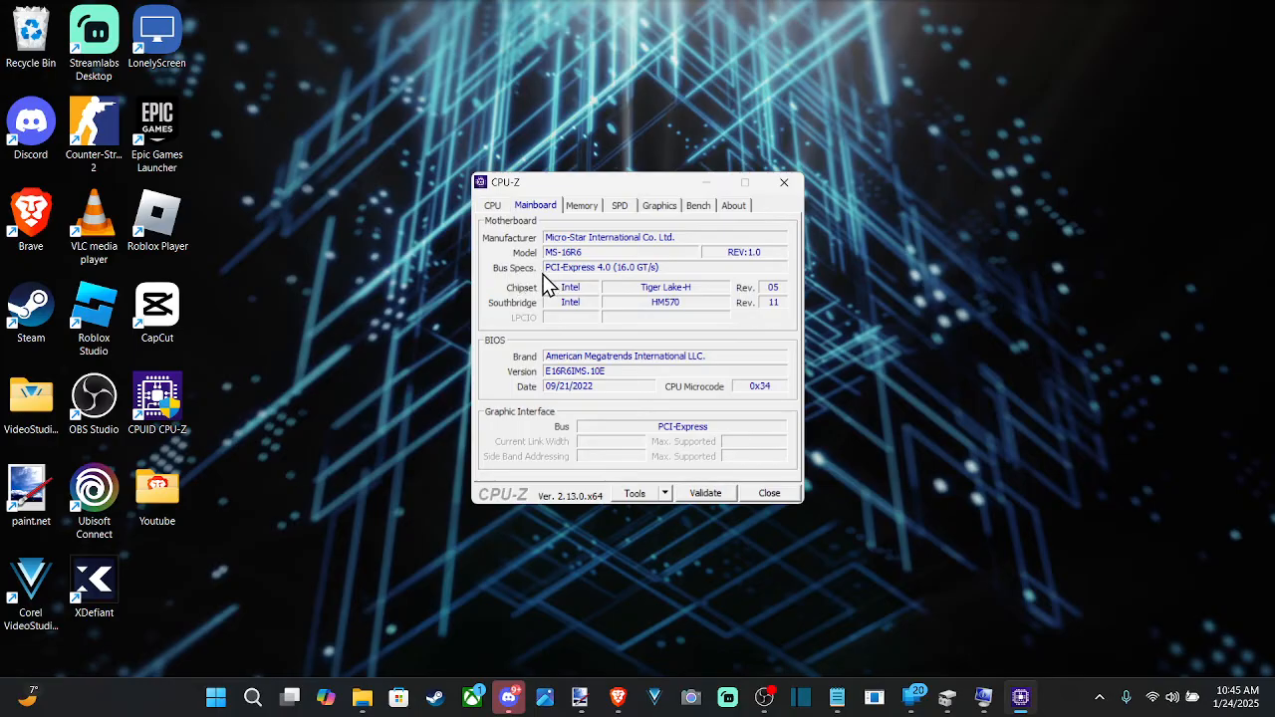
mouse_move(618, 277)
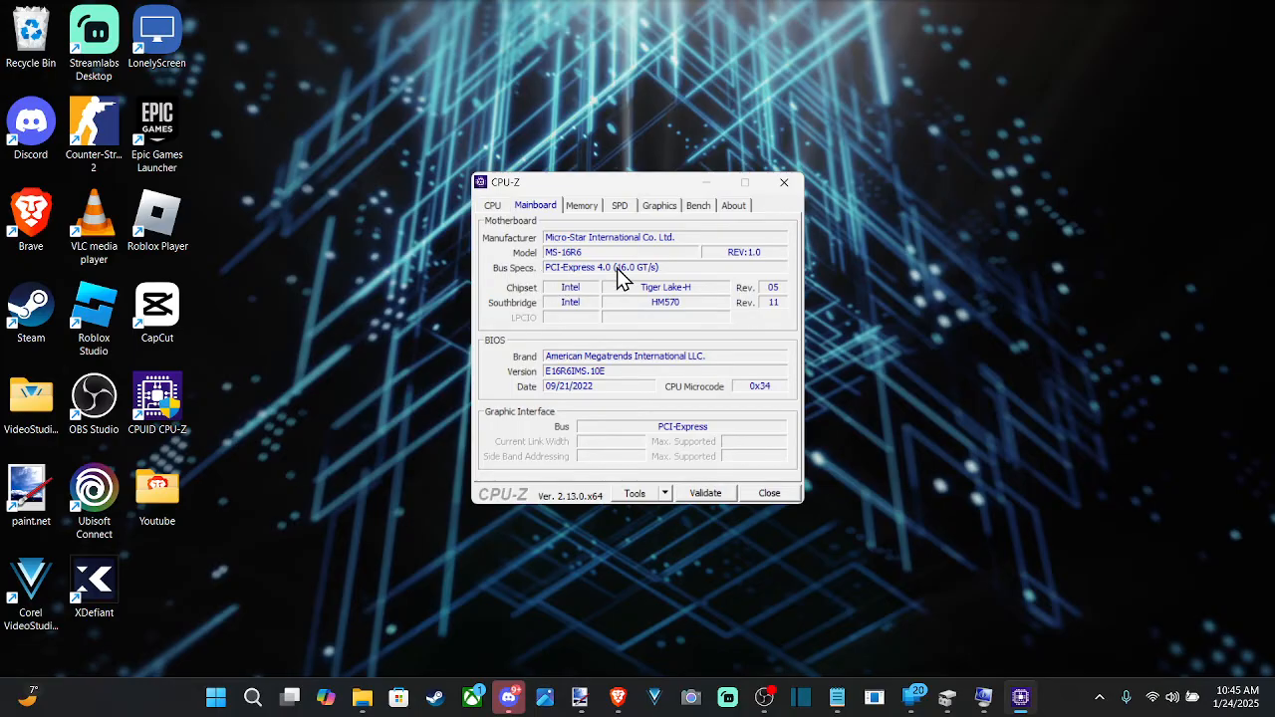
mouse_move(677, 323)
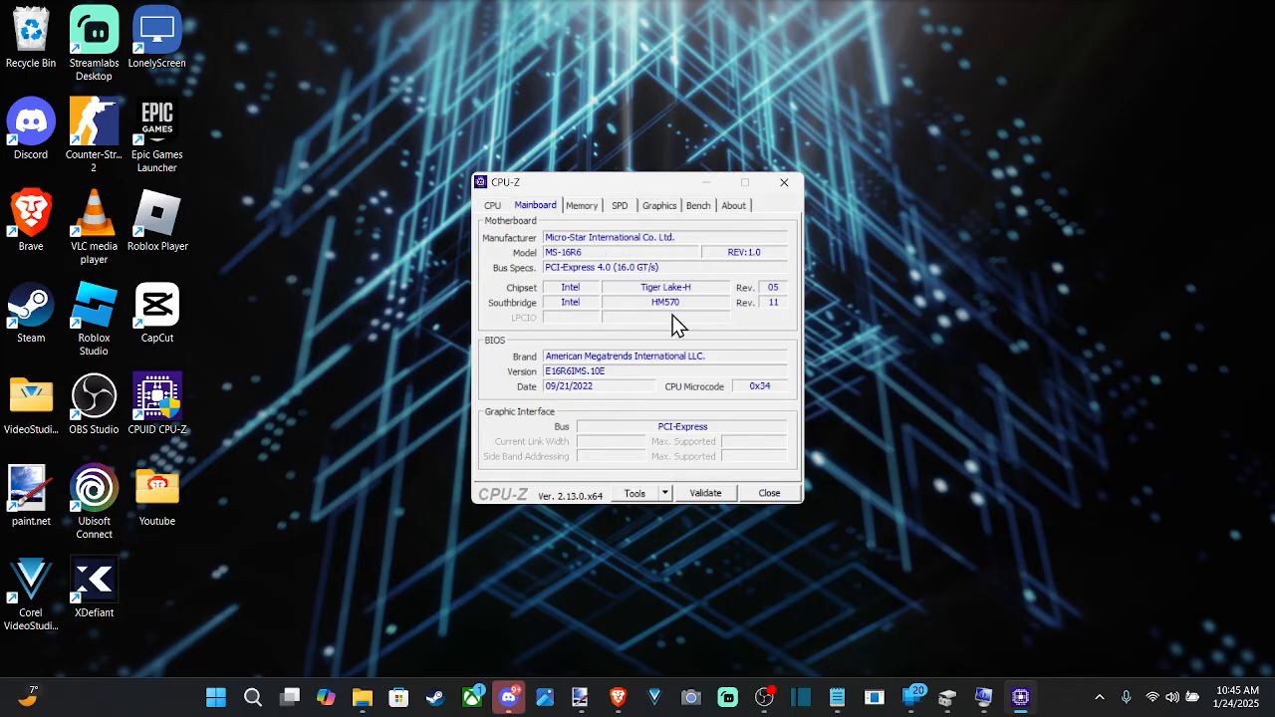
mouse_move(626, 243)
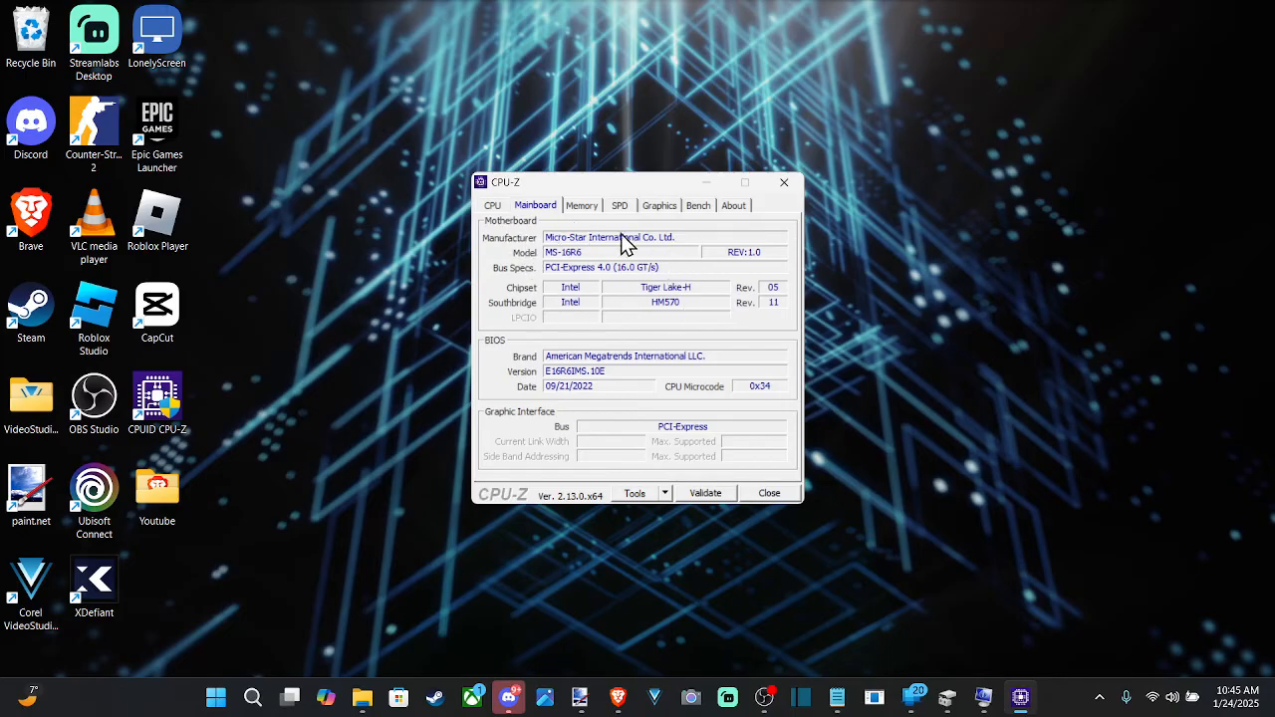
mouse_move(638, 303)
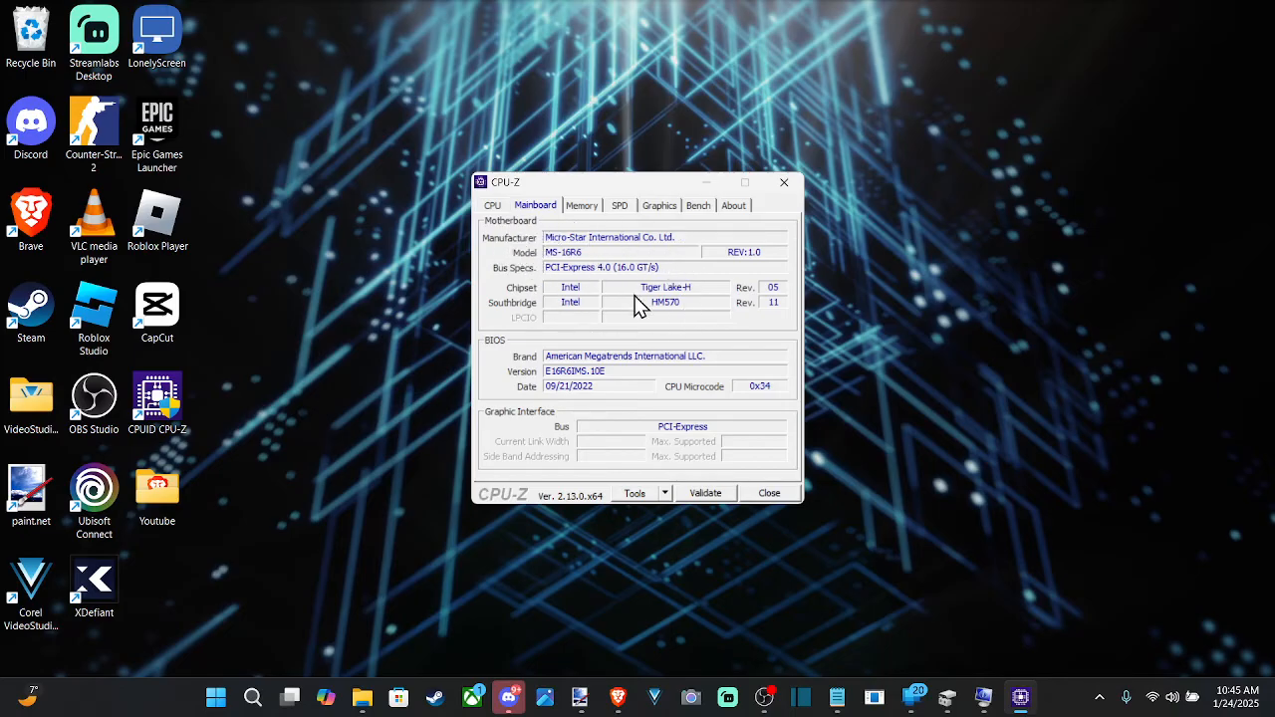
mouse_move(574, 235)
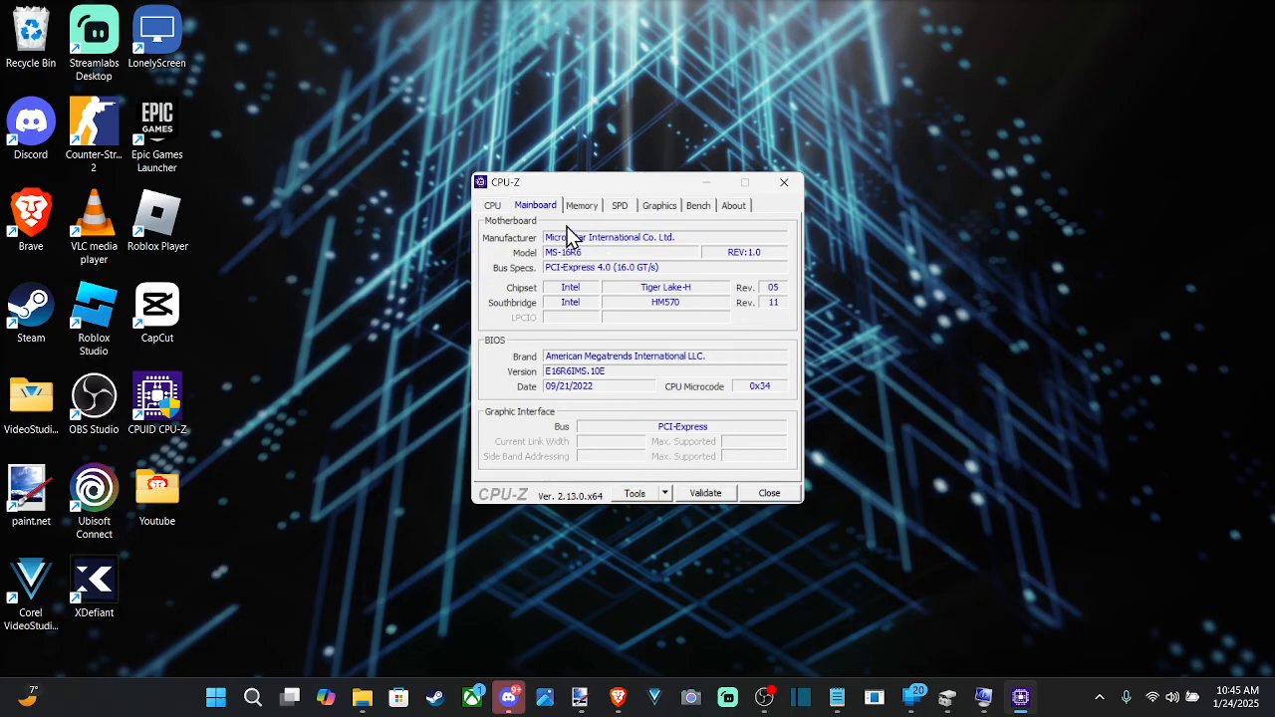
- Review the 32 GB DDR4 memory details, then show the NVIDIA GeForce RTX 3050 Laptop GPU in Graphics
click(582, 205)
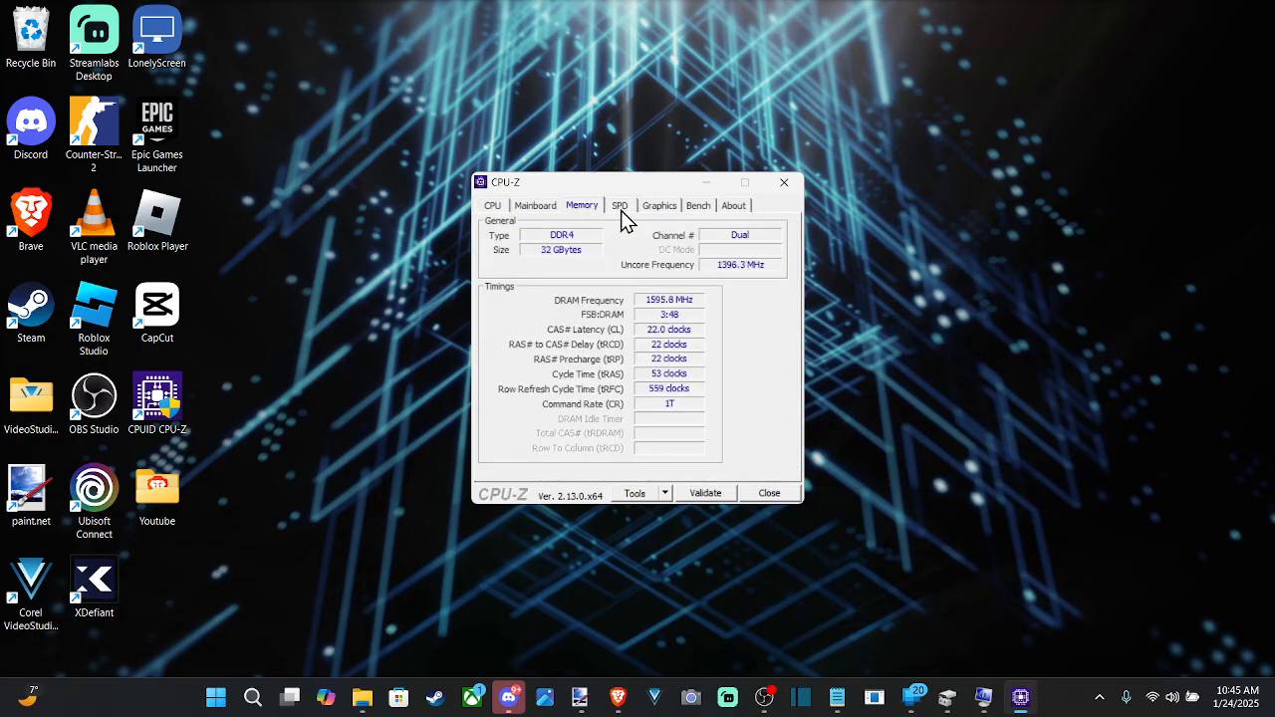
click(658, 205)
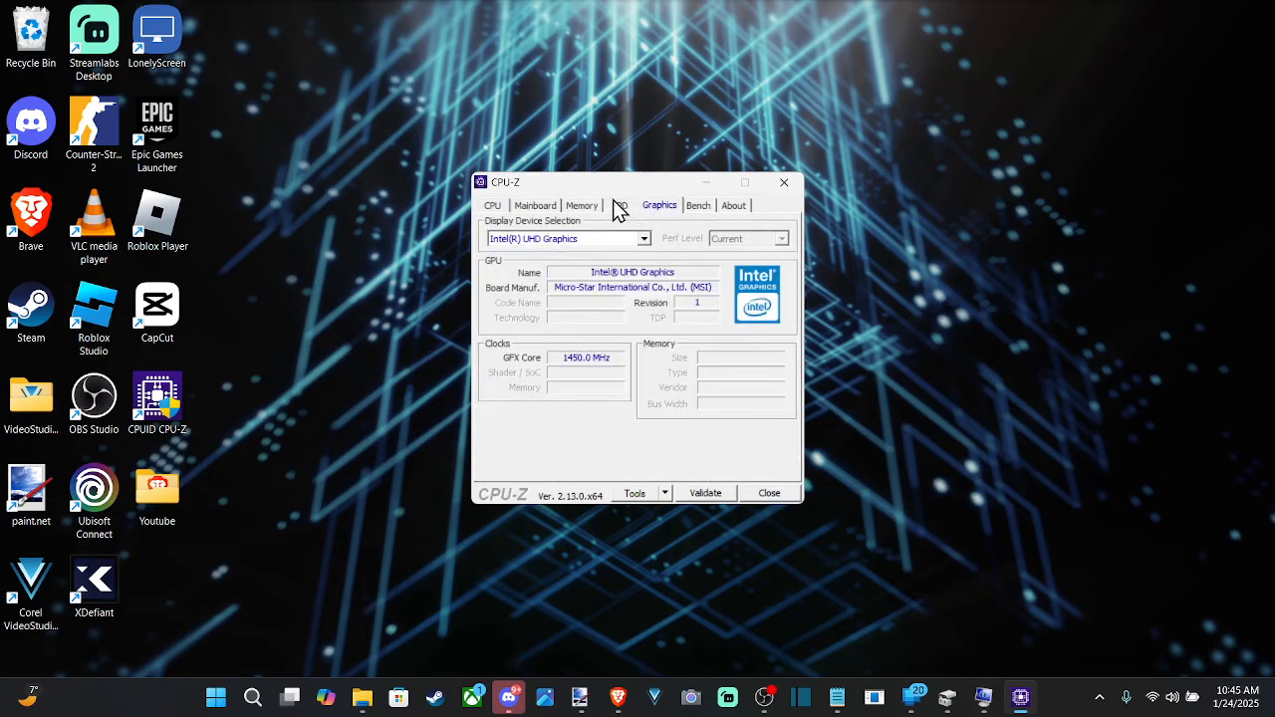
click(582, 205)
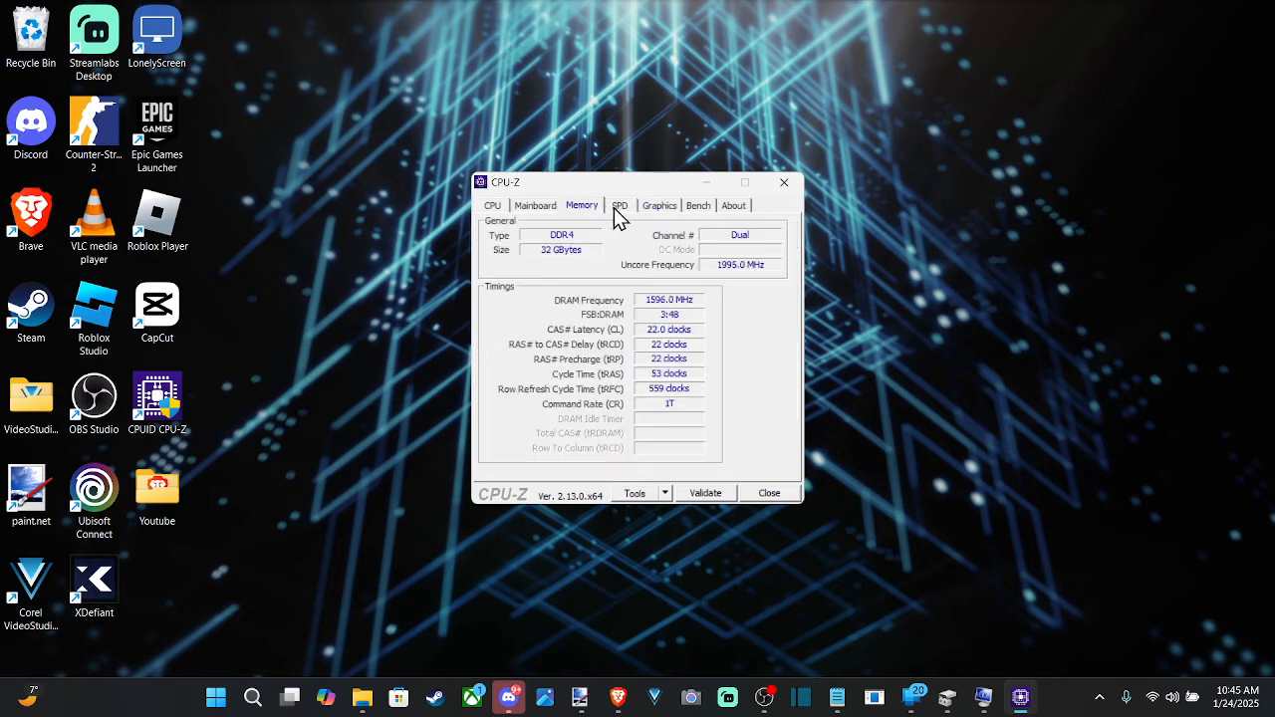
click(658, 205)
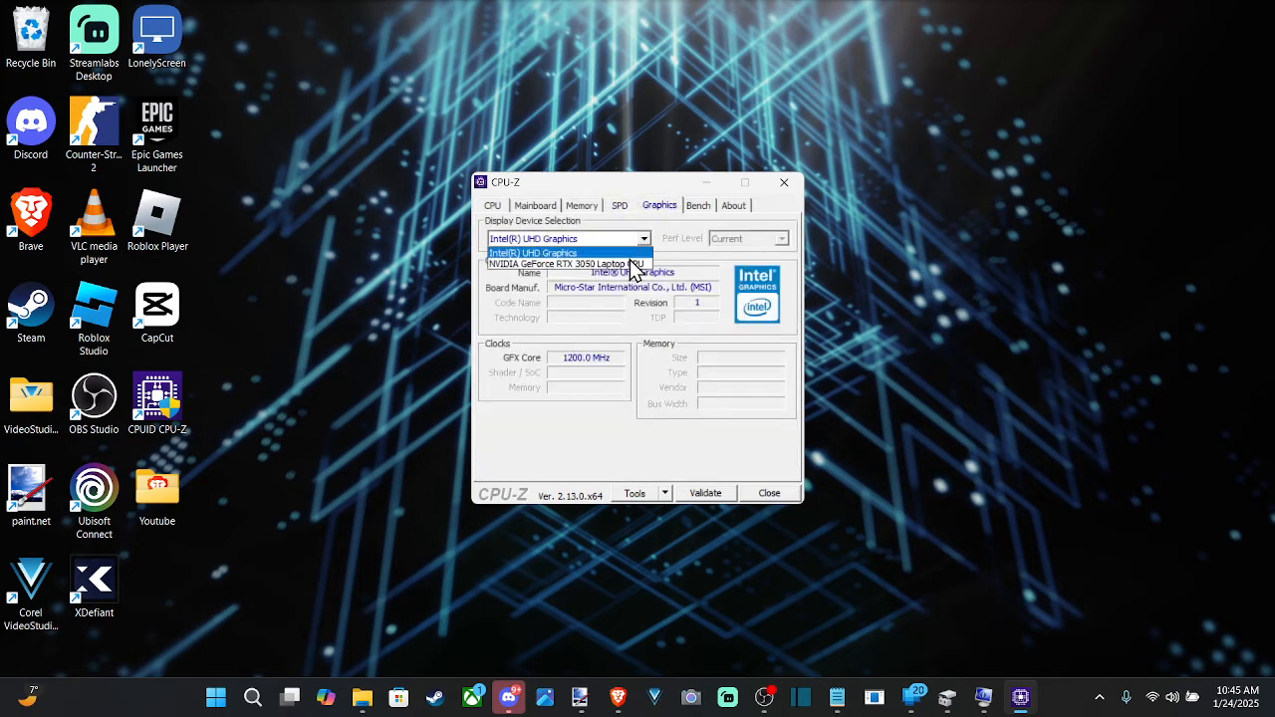
click(554, 263)
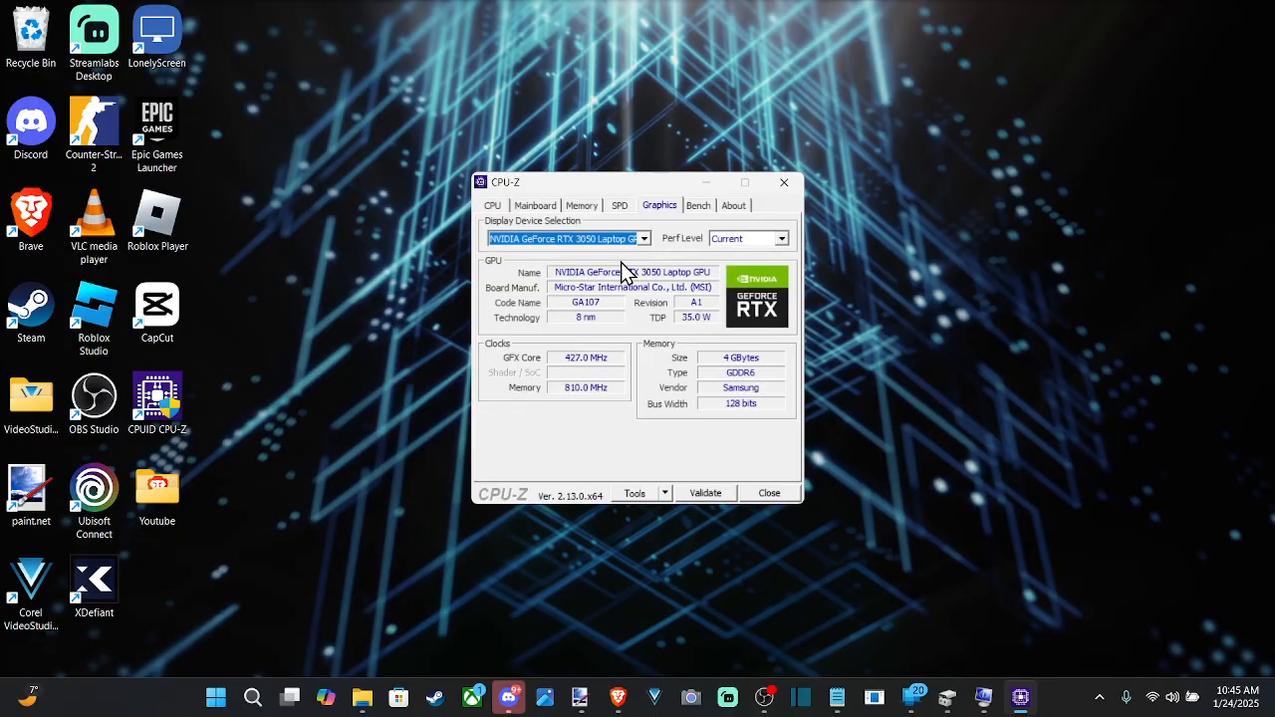